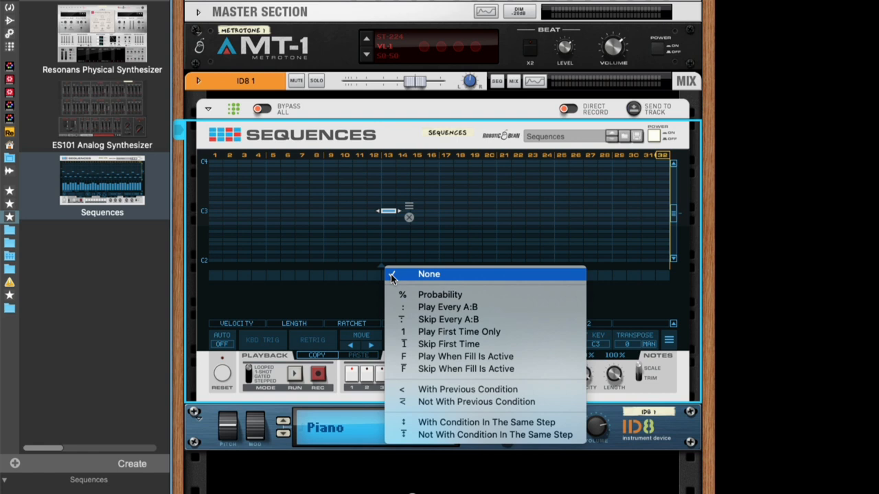
{"action": "mouse_move", "coordinate": [459, 294]}
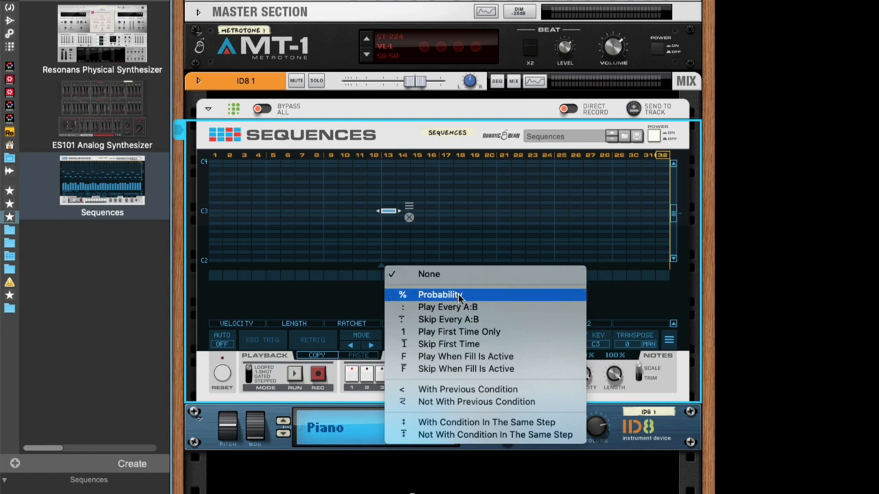
{"action": "mouse_move", "coordinate": [479, 308]}
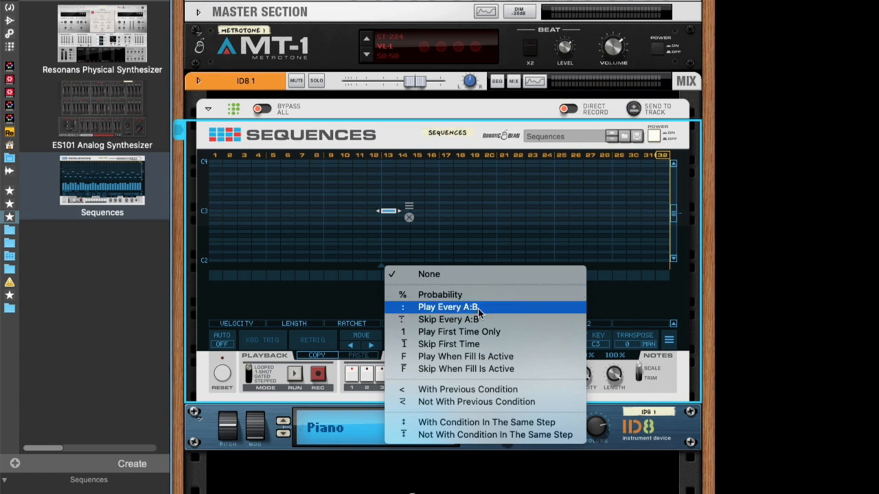
{"action": "mouse_move", "coordinate": [483, 315]}
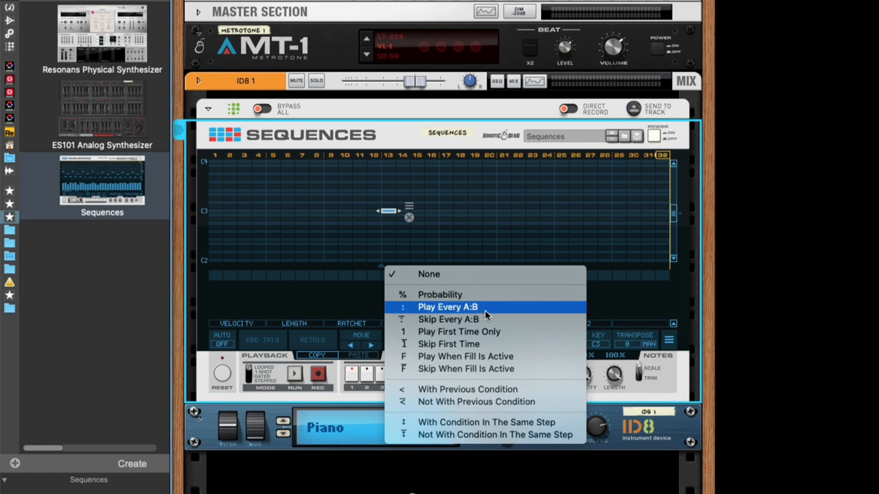
{"action": "mouse_move", "coordinate": [486, 331]}
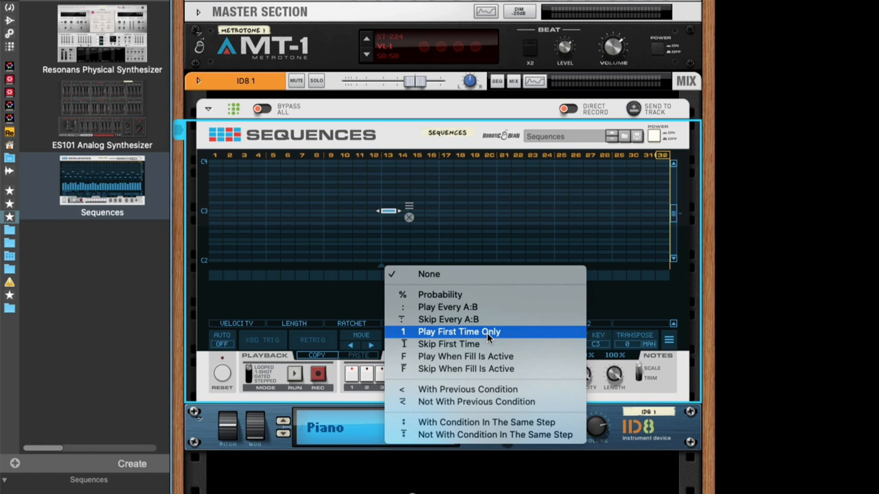
{"action": "mouse_move", "coordinate": [489, 357]}
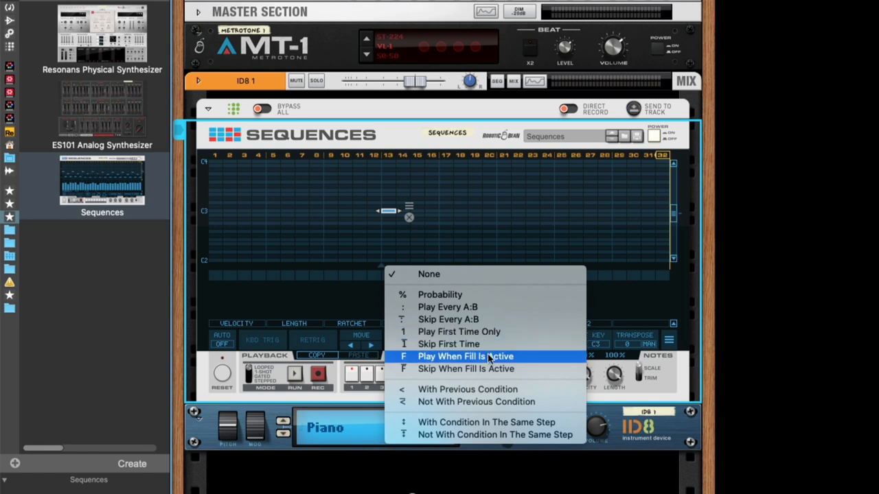
{"action": "mouse_move", "coordinate": [511, 364]}
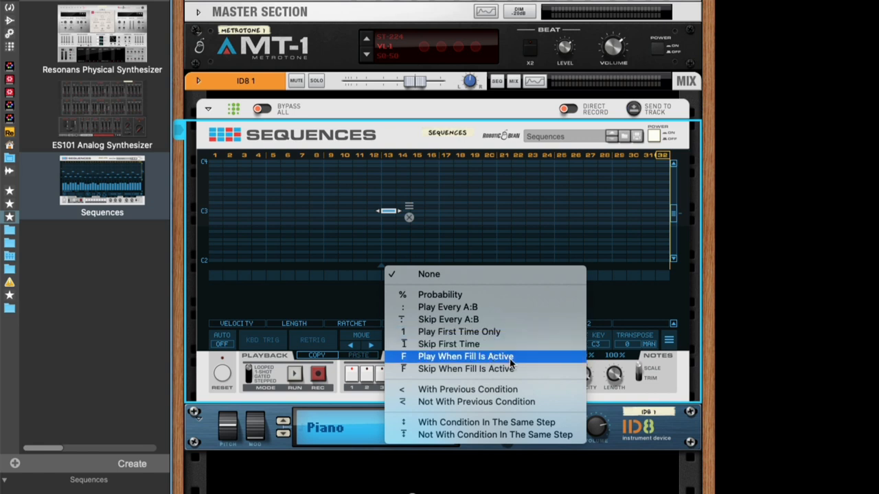
{"action": "mouse_move", "coordinate": [467, 390]}
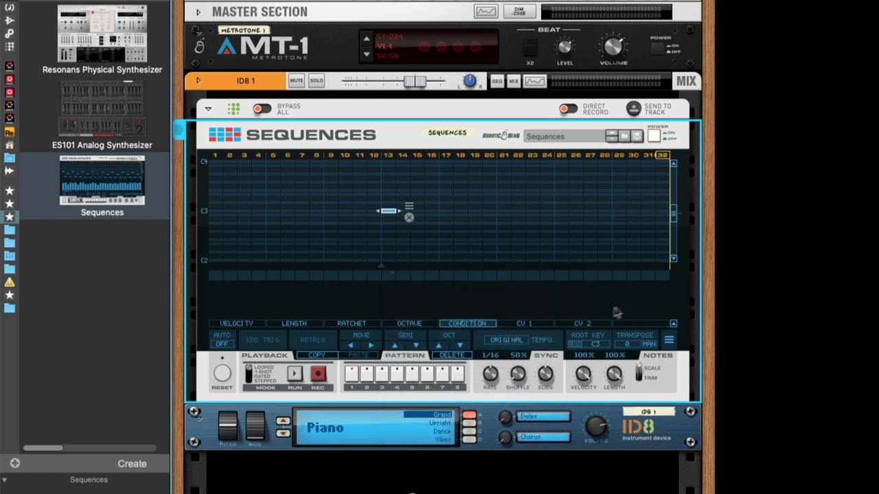
{"action": "mouse_move", "coordinate": [615, 208]}
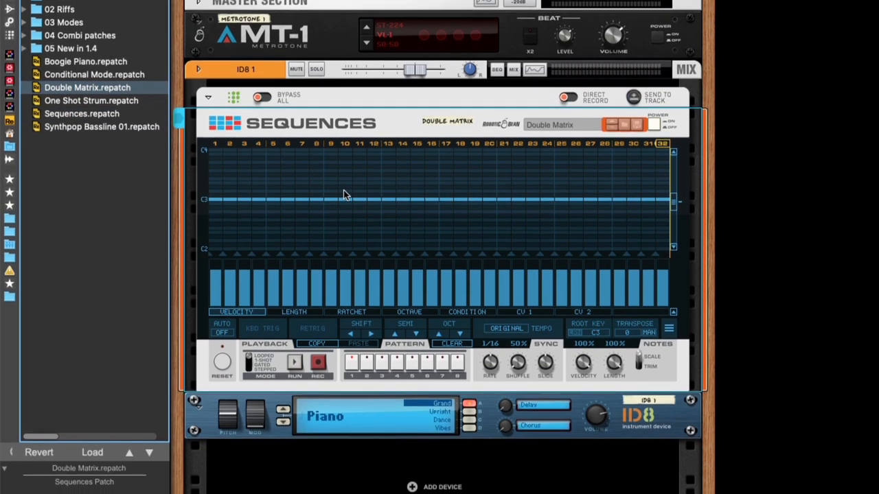
Step: Scroll the browser down to reach the Double Matrix.repatch patch
{"action": "scroll", "scroll_direction": "down", "scroll_amount": 3}
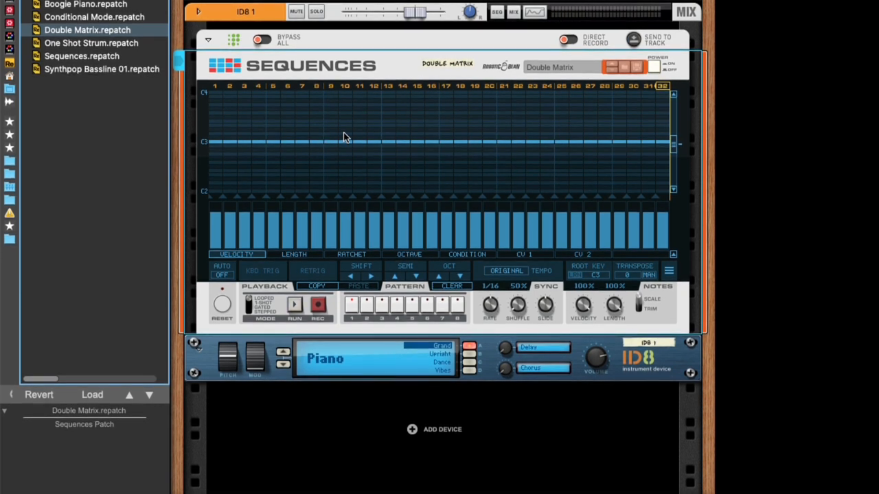
{"action": "mouse_move", "coordinate": [343, 239]}
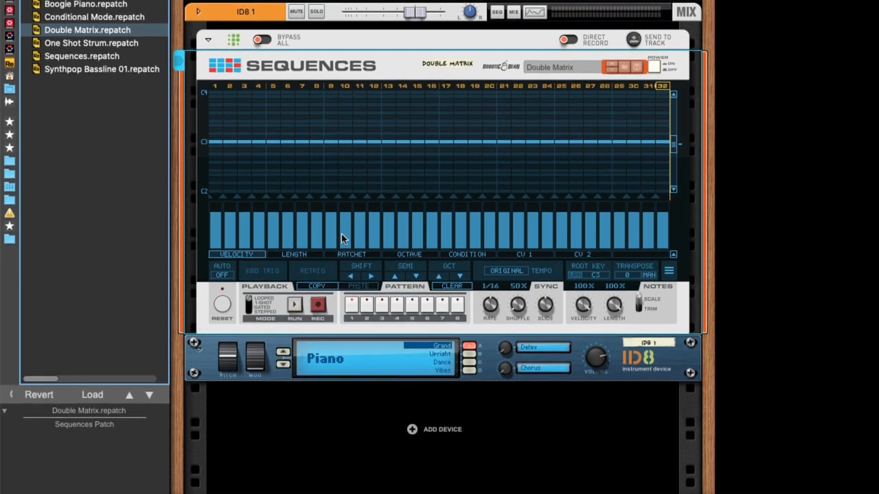
{"action": "mouse_move", "coordinate": [316, 236]}
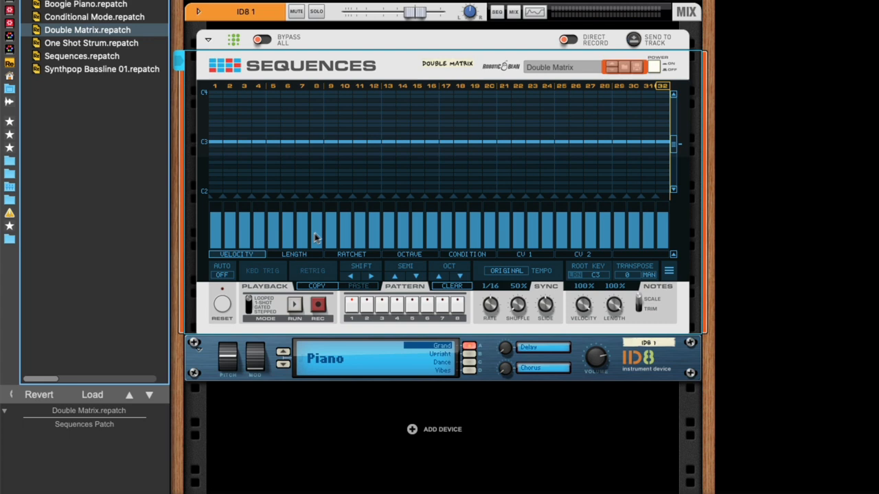
Step: Show the Condition lane, draw probability values on several steps, and deselect the pattern notes
{"action": "left_click", "coordinate": [467, 254]}
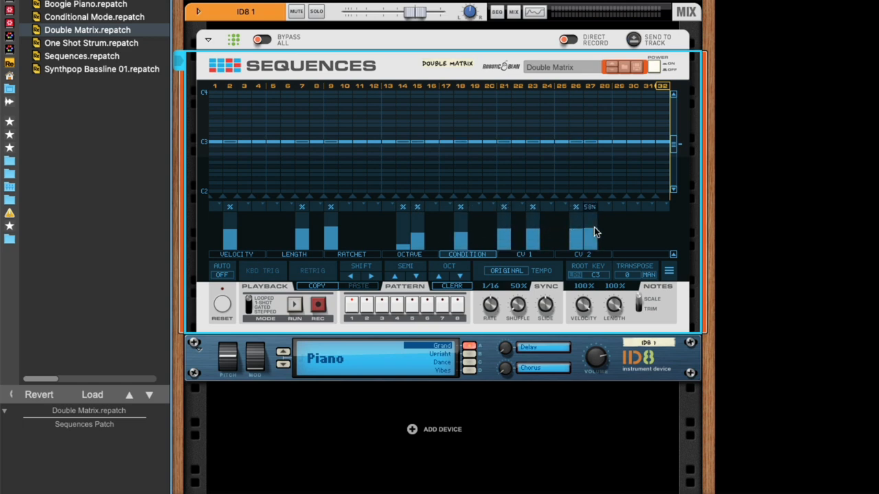
{"action": "left_click_drag", "start_coordinate": [583, 234], "coordinate": [584, 231]}
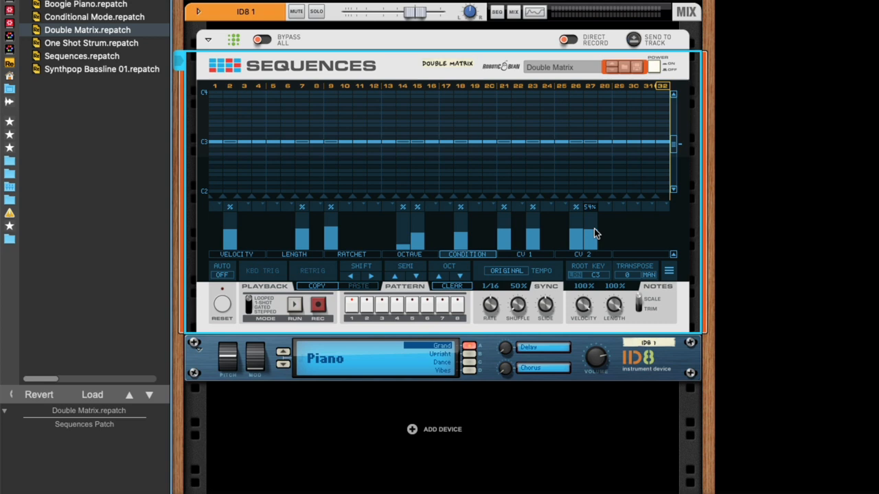
{"action": "left_click", "coordinate": [293, 305]}
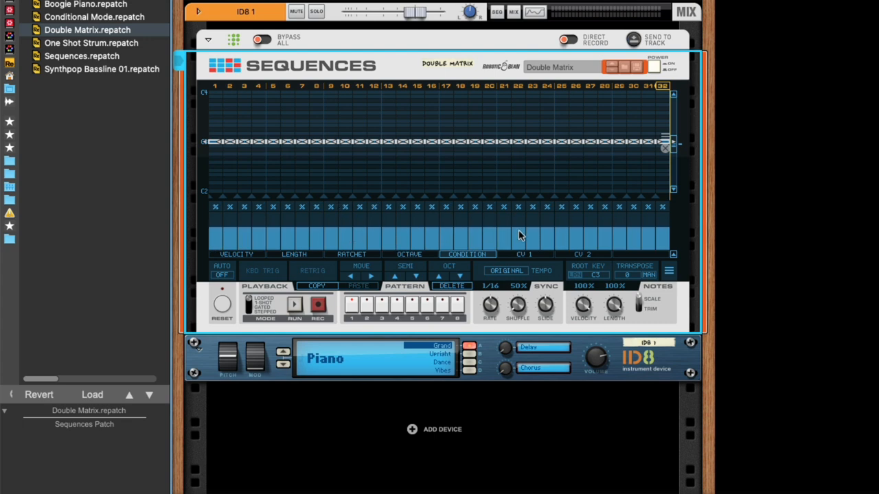
{"action": "left_click", "coordinate": [294, 305]}
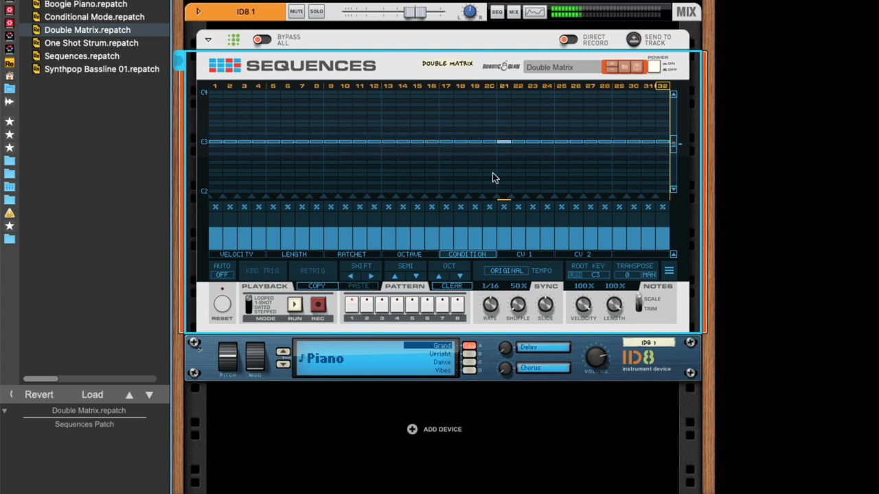
{"action": "left_click", "coordinate": [294, 305]}
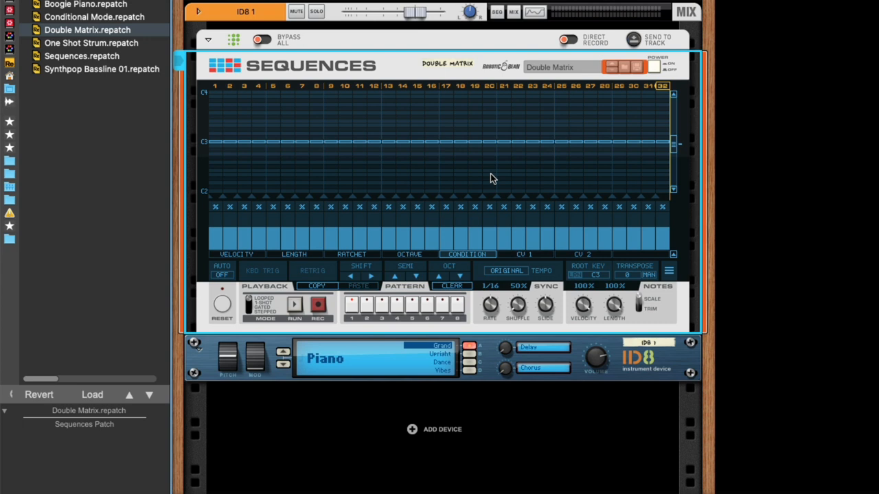
{"action": "left_click", "coordinate": [450, 286]}
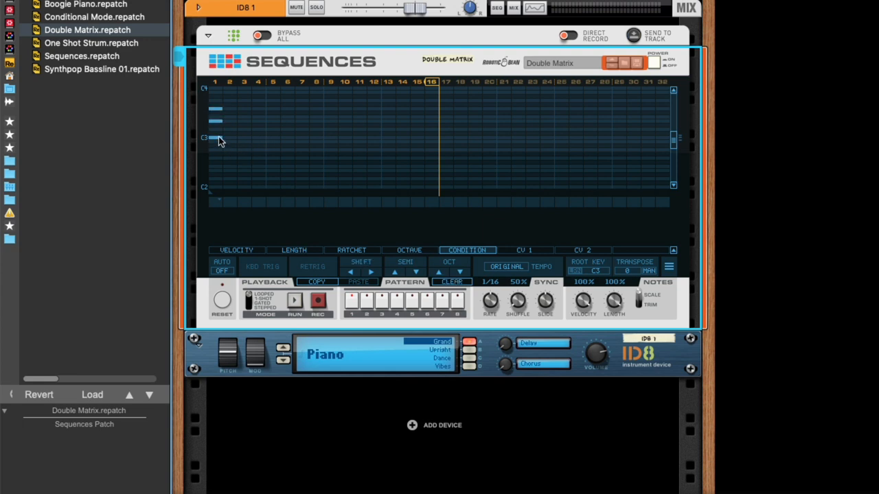
Step: Add a note on step 1 and give it a condition from its Condition menu
{"action": "left_click", "coordinate": [217, 137]}
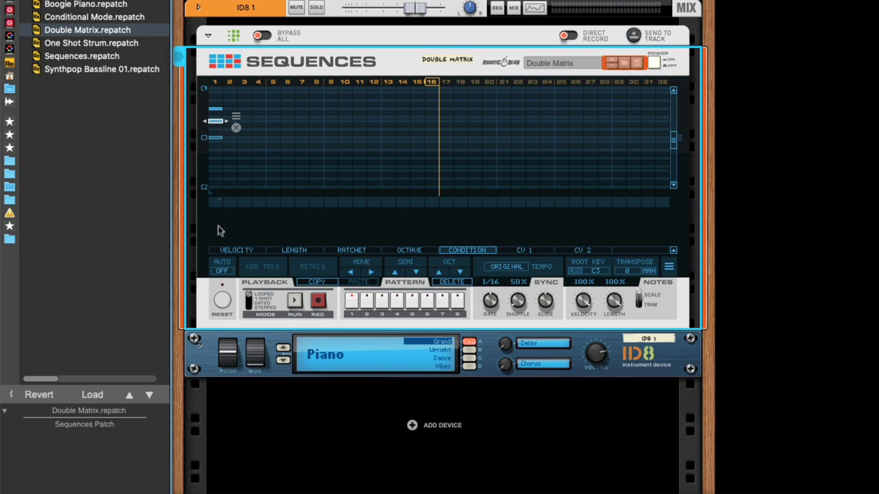
{"action": "mouse_move", "coordinate": [239, 219]}
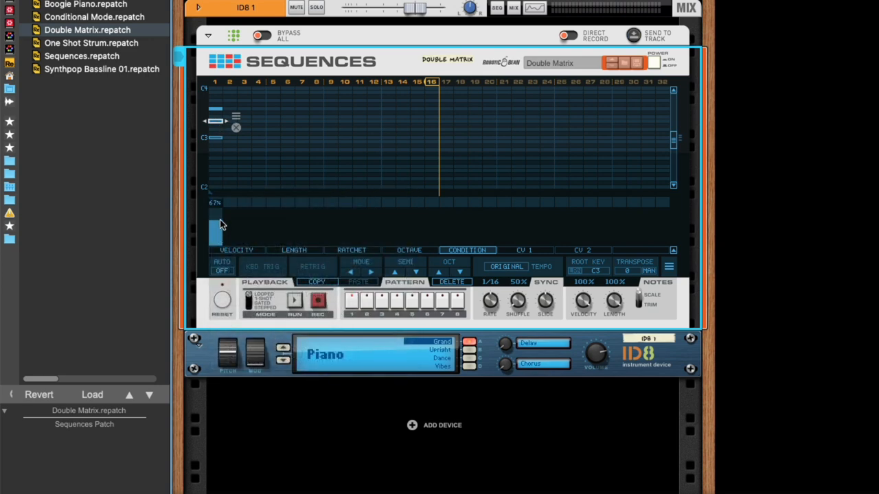
{"action": "left_click", "coordinate": [467, 249]}
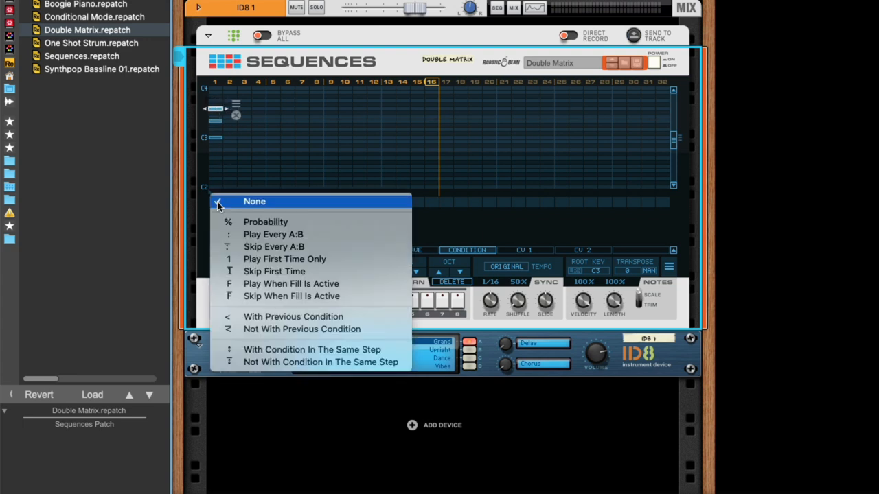
{"action": "left_click", "coordinate": [254, 201]}
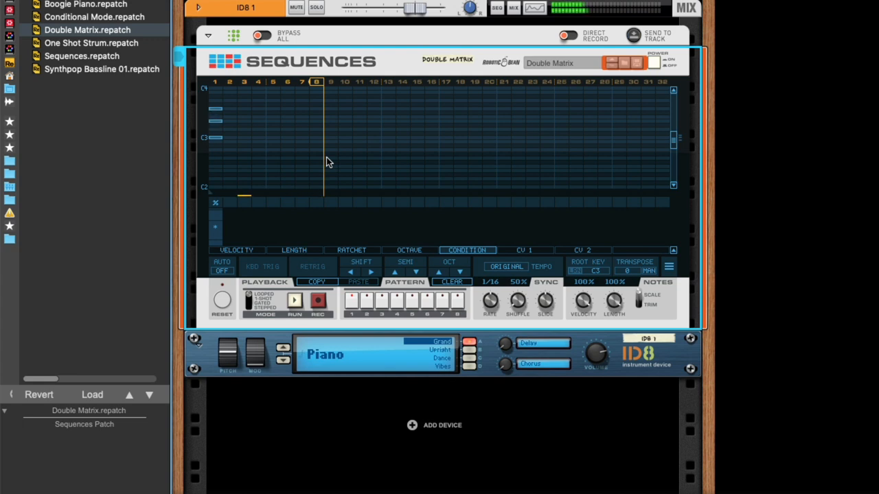
{"action": "mouse_move", "coordinate": [319, 162]}
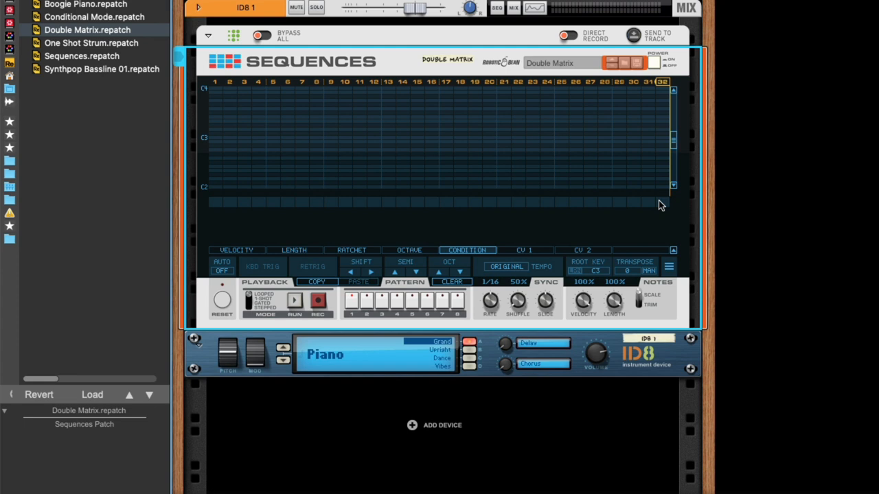
{"action": "mouse_move", "coordinate": [493, 237]}
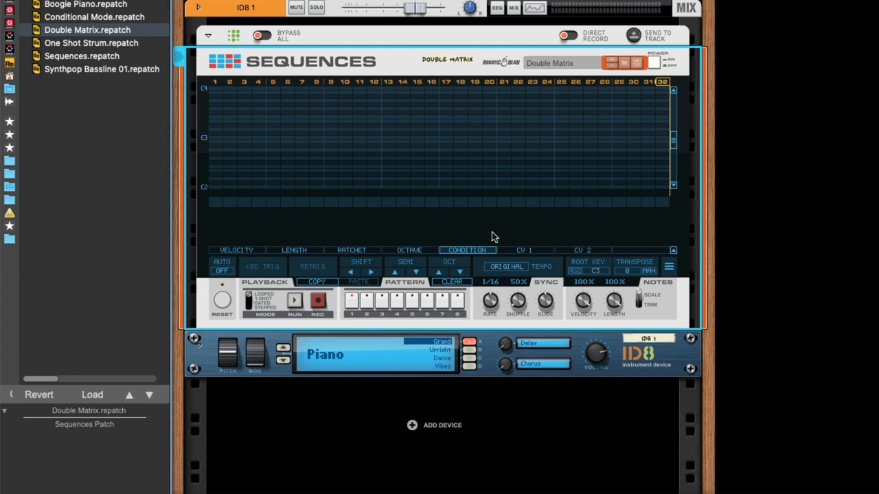
{"action": "mouse_move", "coordinate": [662, 91]}
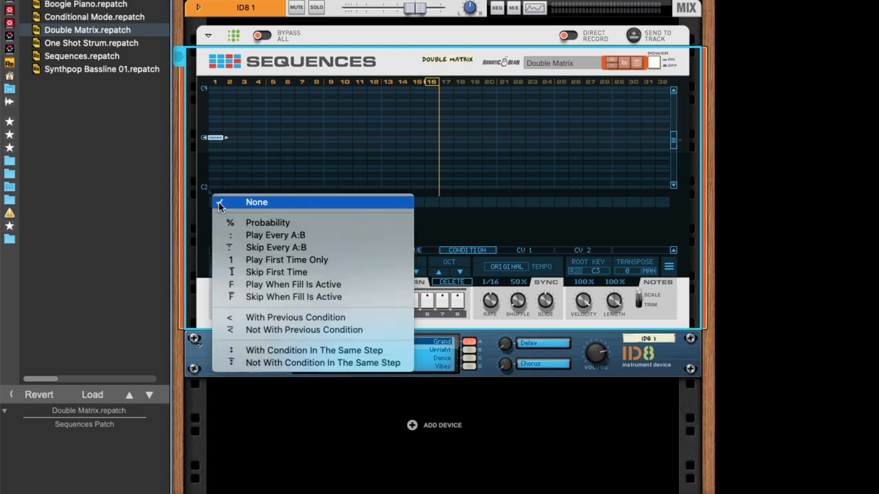
{"action": "mouse_move", "coordinate": [275, 235]}
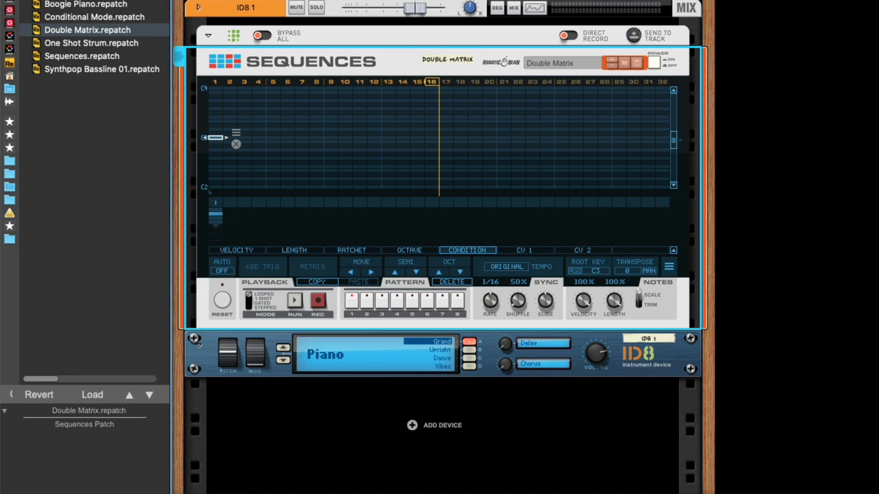
Step: Place another note a few steps after the first one
{"action": "left_click", "coordinate": [293, 299]}
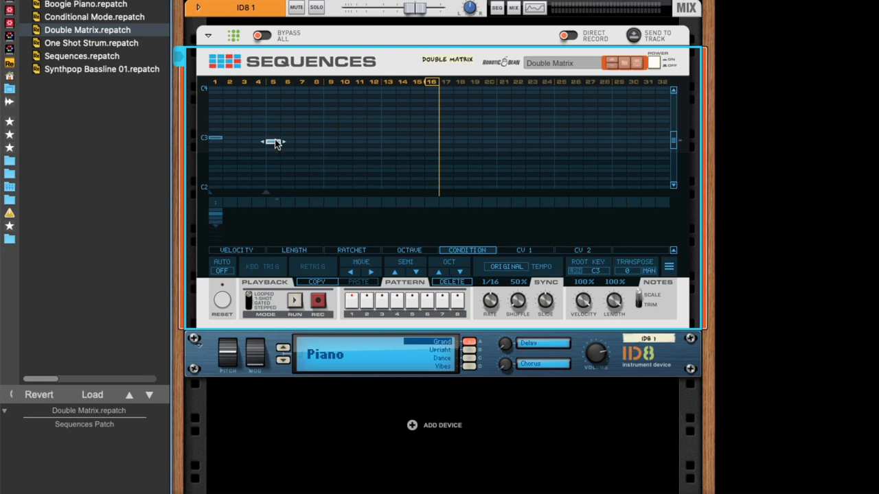
Step: Set the step 9 note to Skip Every A:B and raise the A:B ratio in the Condition lane
{"action": "left_click_drag", "start_coordinate": [275, 137], "coordinate": [332, 137]}
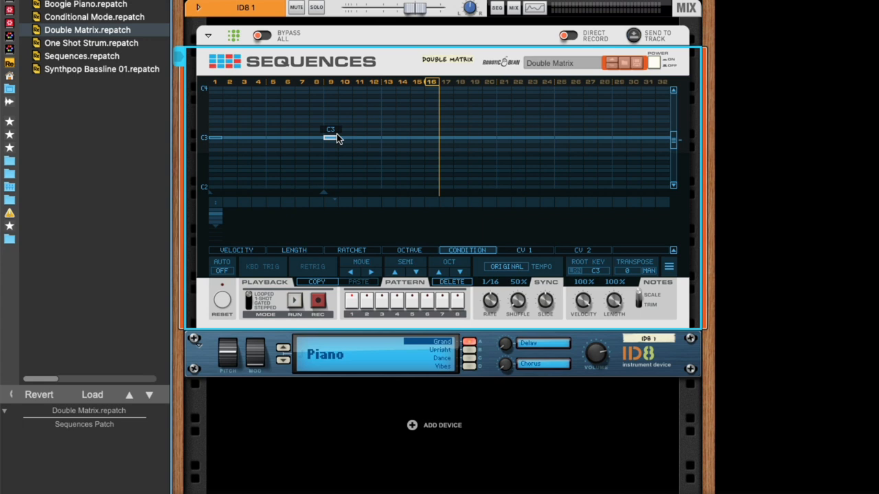
{"action": "left_click", "coordinate": [351, 134]}
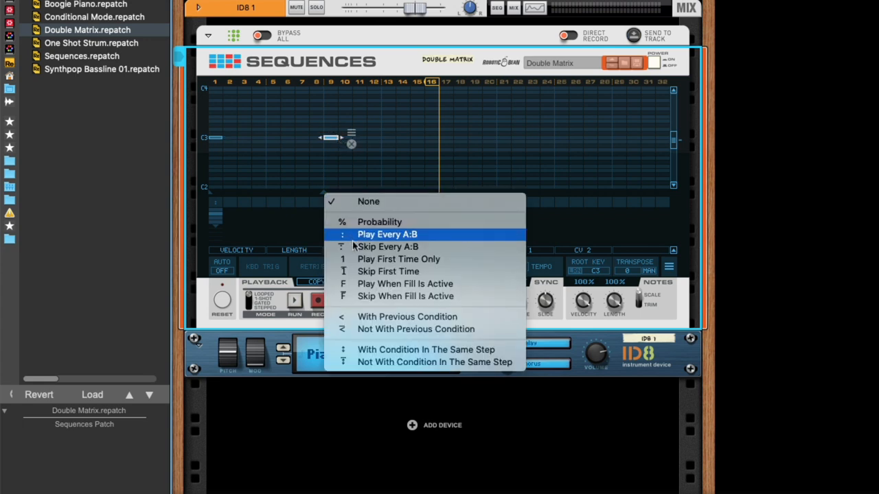
{"action": "mouse_move", "coordinate": [387, 247]}
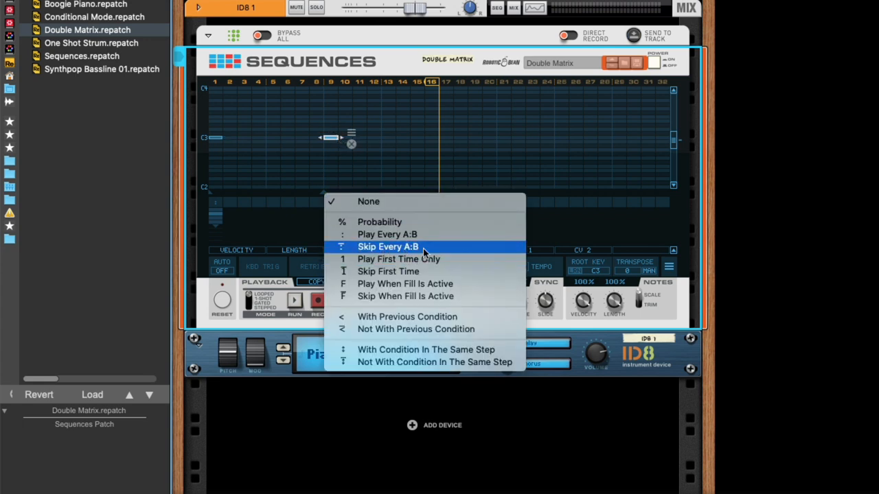
{"action": "left_click", "coordinate": [388, 247]}
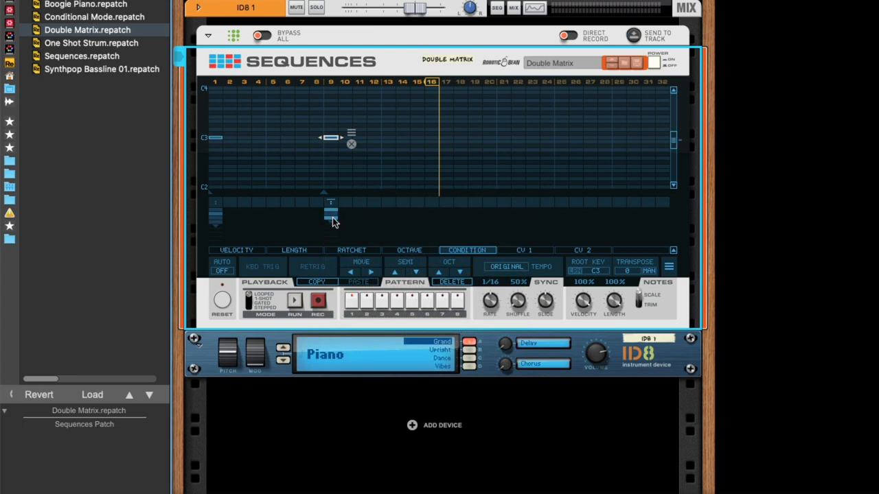
{"action": "left_click", "coordinate": [294, 299]}
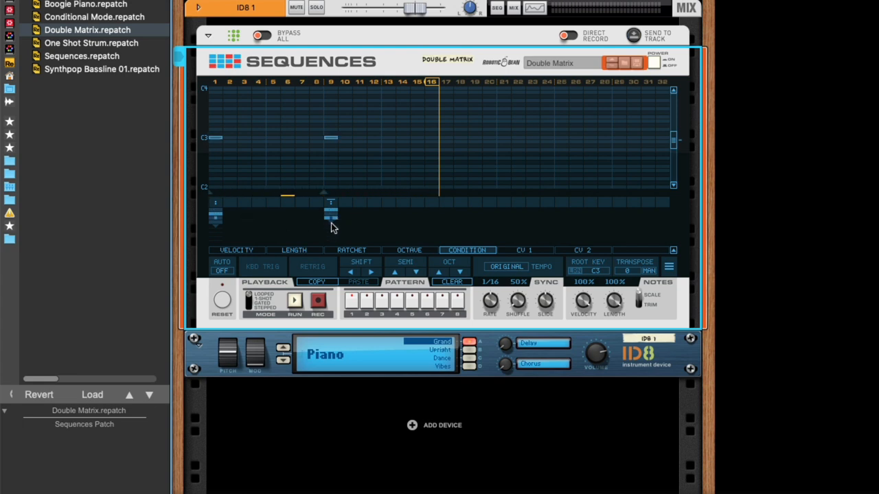
{"action": "left_click_drag", "start_coordinate": [214, 208], "coordinate": [214, 234]}
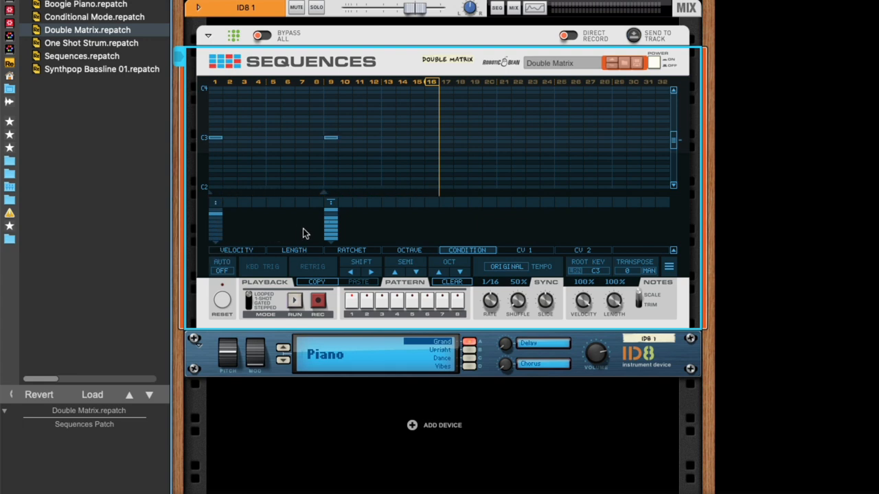
{"action": "mouse_move", "coordinate": [250, 231]}
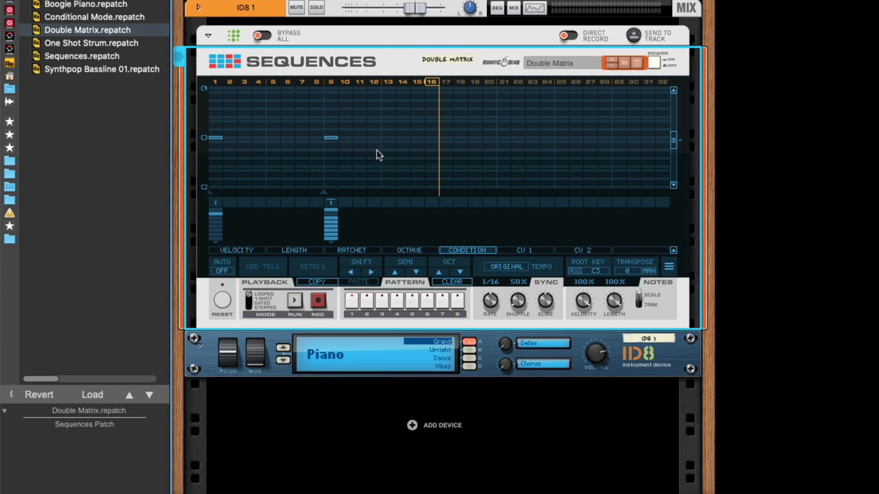
{"action": "mouse_move", "coordinate": [332, 245]}
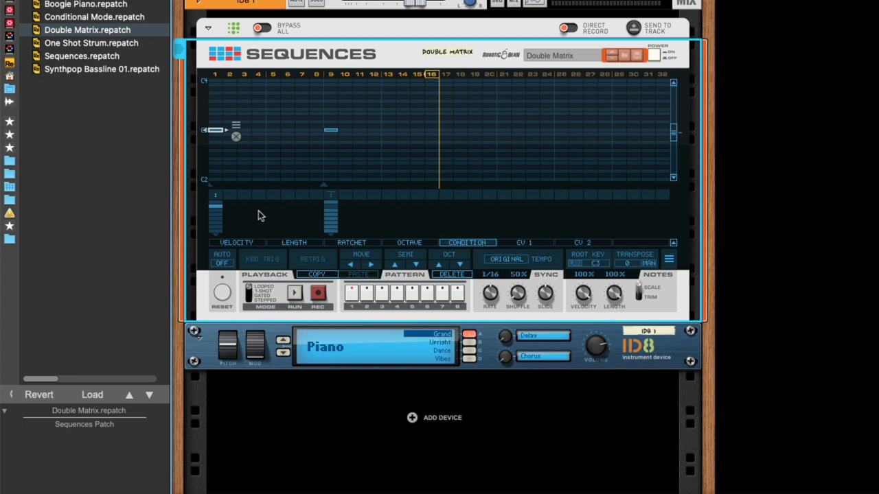
Step: Set note 1 to Play First Time Only and the step 9 note to Skip First Time
{"action": "left_click", "coordinate": [467, 241]}
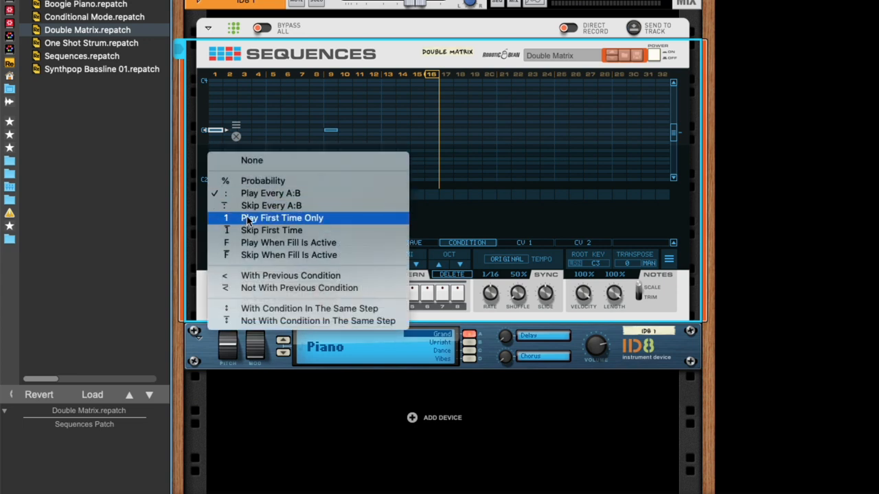
{"action": "left_click", "coordinate": [282, 216]}
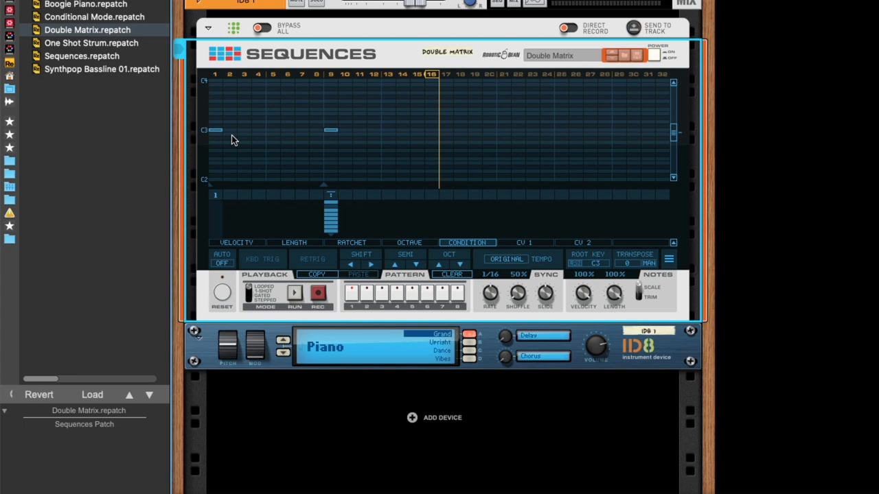
{"action": "mouse_move", "coordinate": [459, 156]}
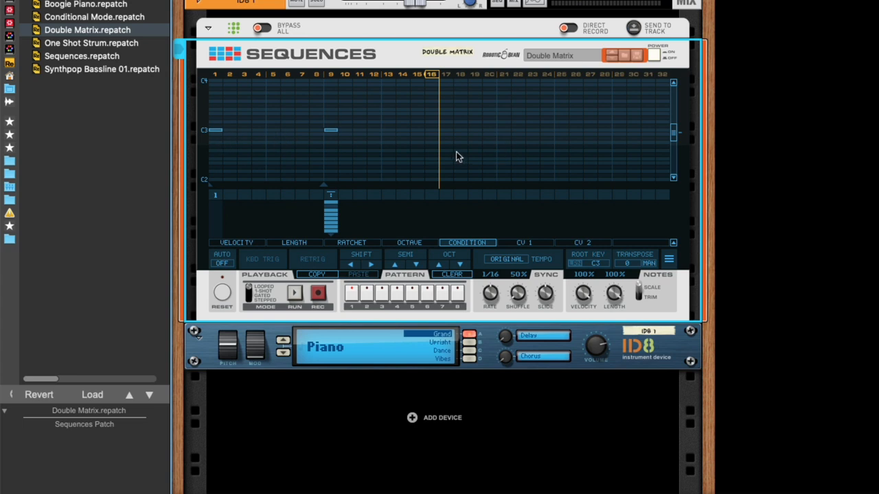
{"action": "mouse_move", "coordinate": [324, 133]}
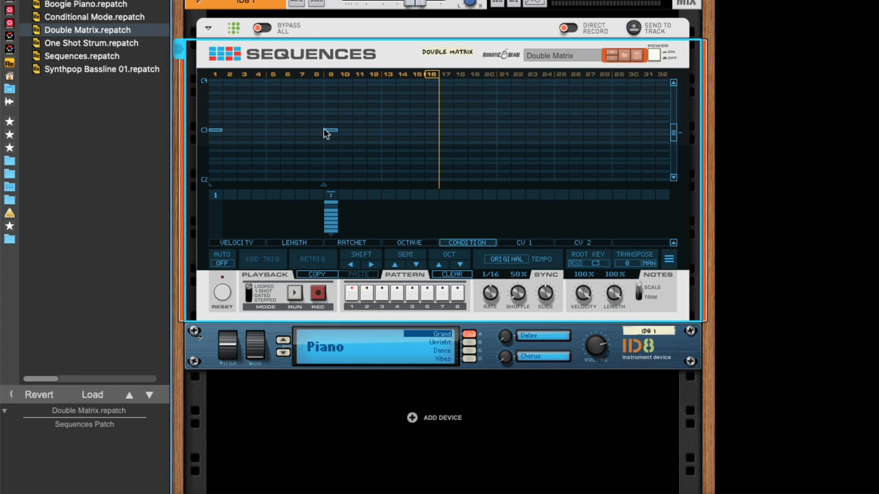
{"action": "left_click", "coordinate": [331, 130]}
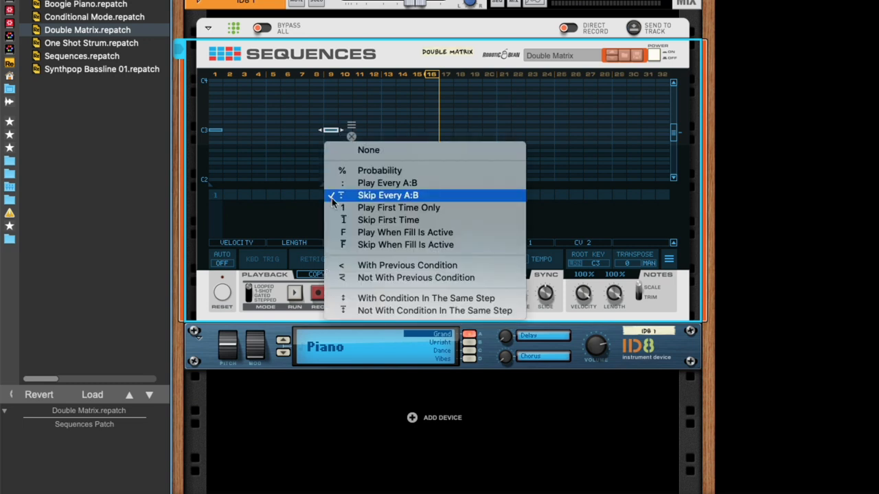
{"action": "left_click", "coordinate": [387, 195]}
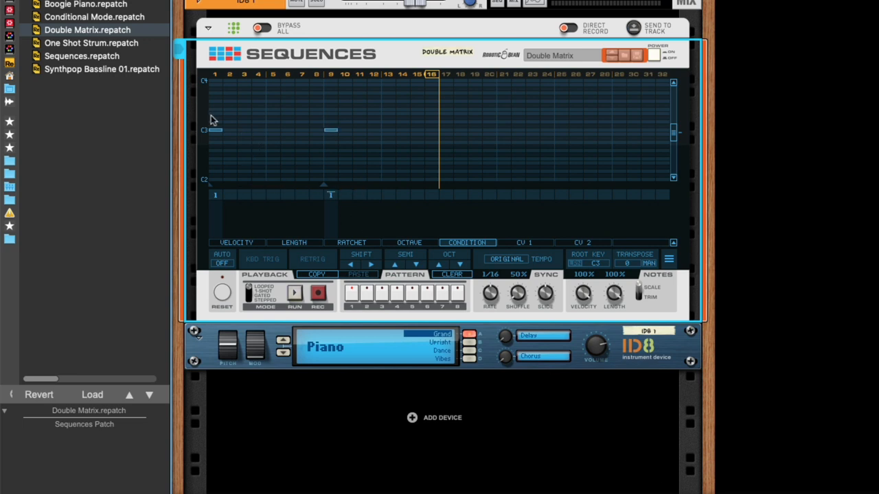
{"action": "mouse_move", "coordinate": [240, 123]}
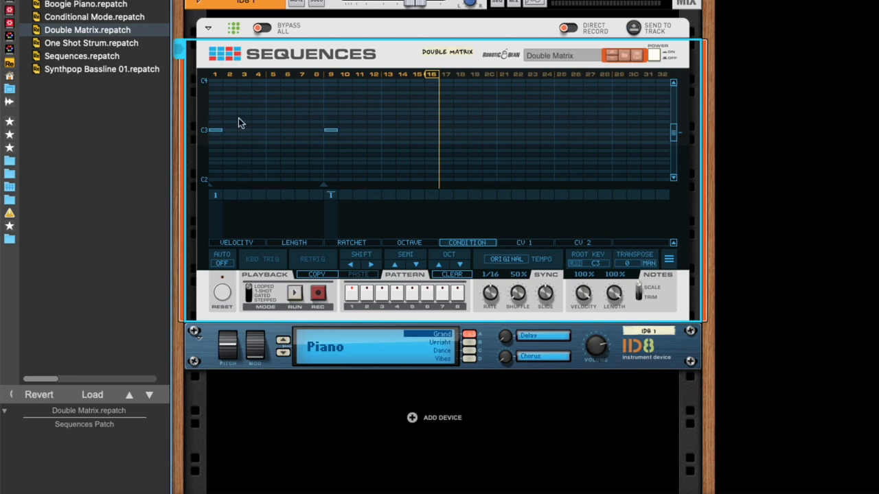
{"action": "mouse_move", "coordinate": [228, 134]}
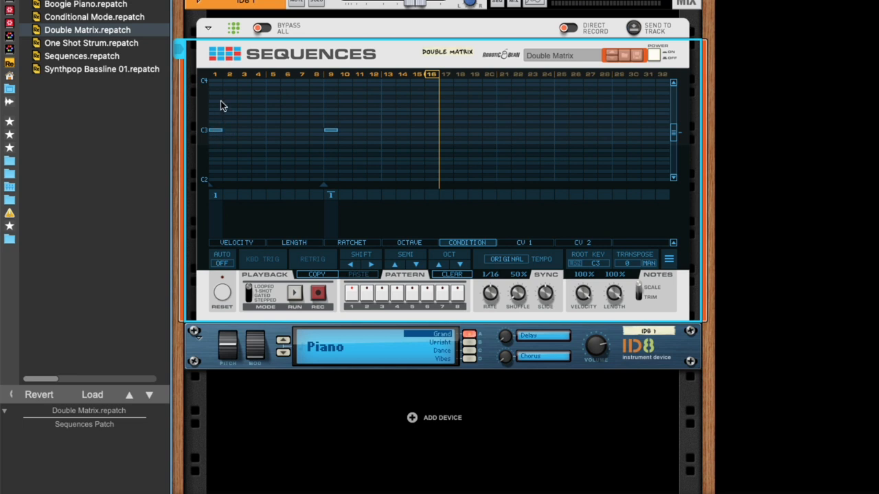
{"action": "mouse_move", "coordinate": [351, 293]}
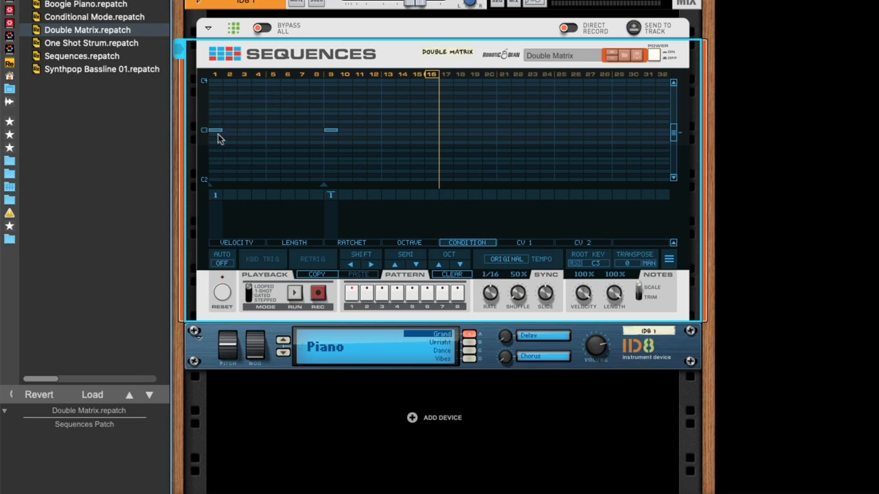
{"action": "mouse_move", "coordinate": [422, 219]}
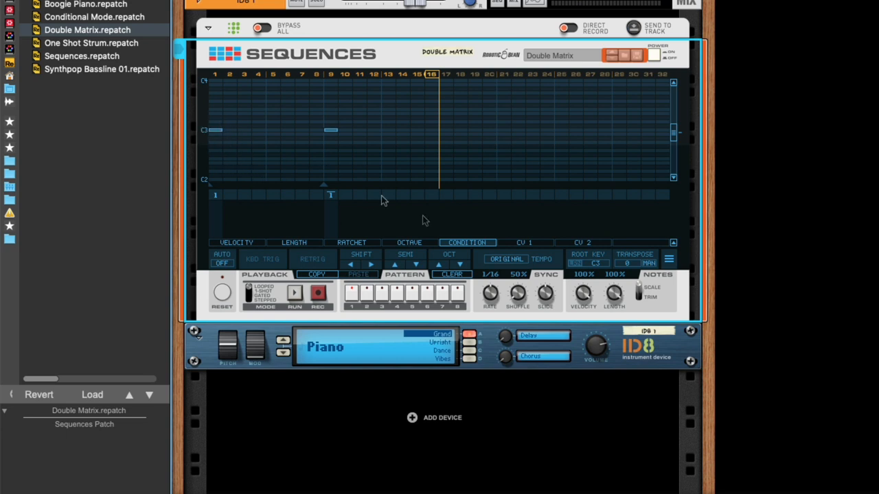
Step: Clear the pattern, add a note on step 13, and select the later notes to set their fill condition
{"action": "left_click", "coordinate": [452, 275]}
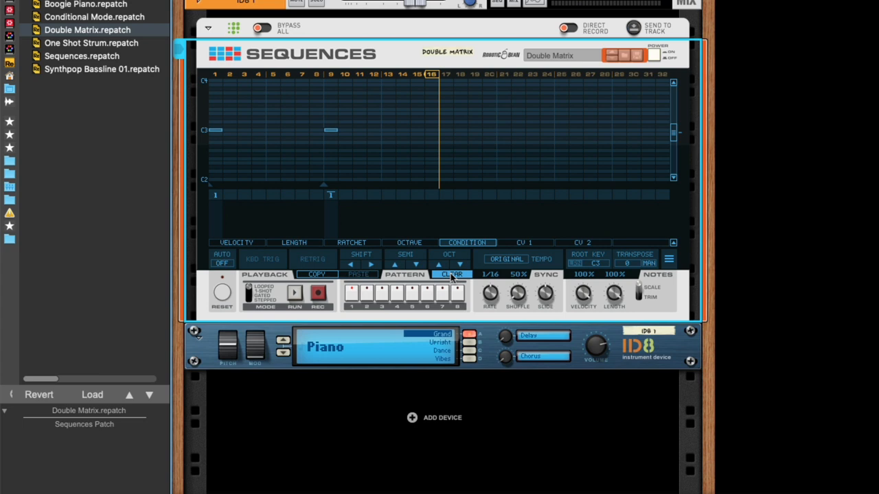
{"action": "left_click", "coordinate": [452, 274]}
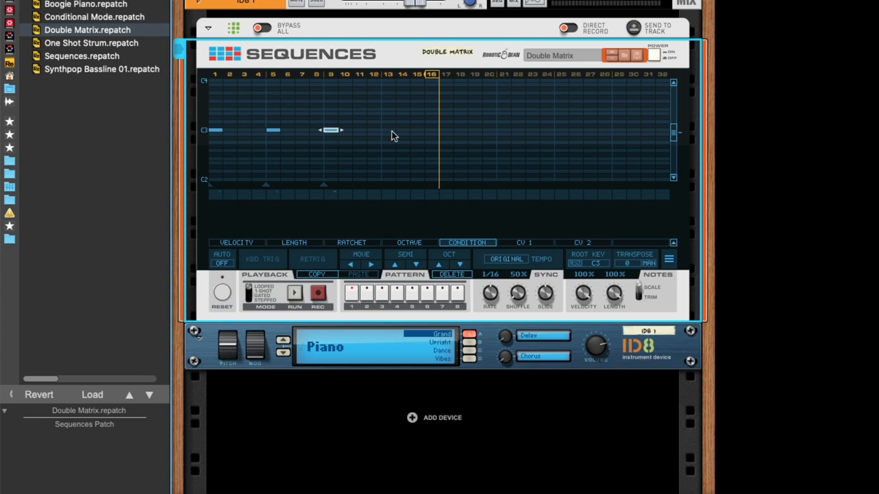
{"action": "left_click", "coordinate": [390, 130]}
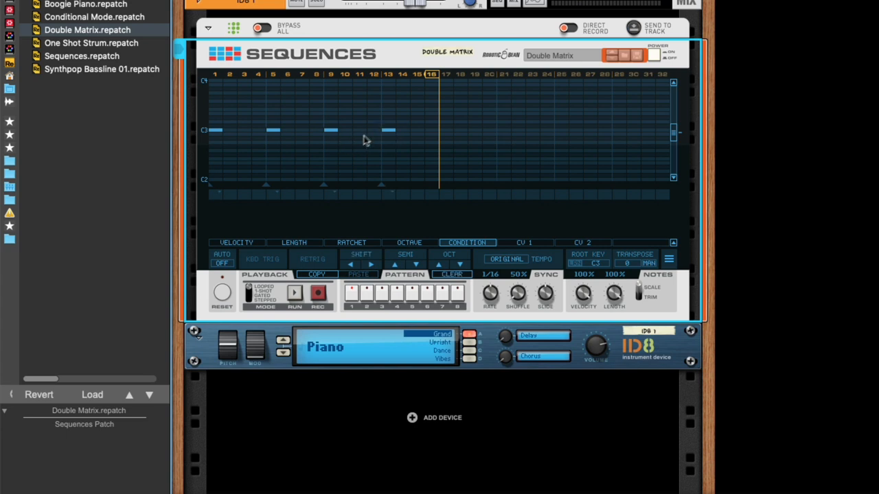
{"action": "left_click_drag", "start_coordinate": [365, 109], "coordinate": [405, 141]}
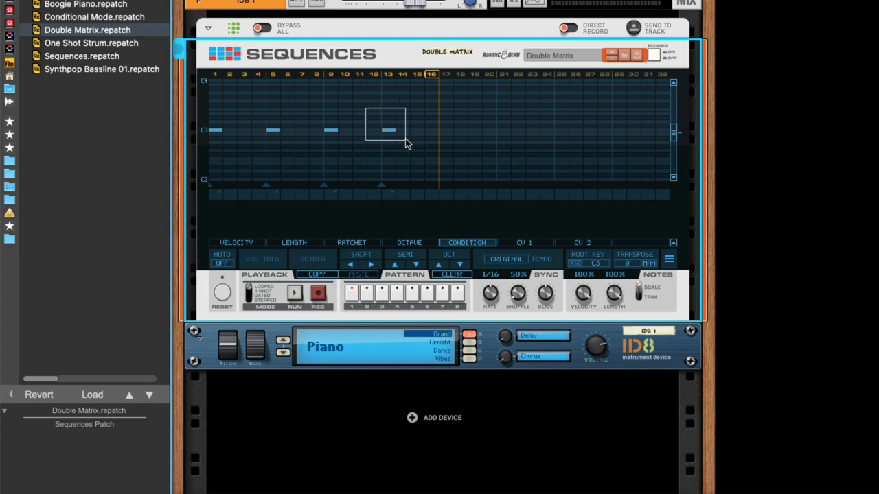
{"action": "left_click", "coordinate": [384, 129]}
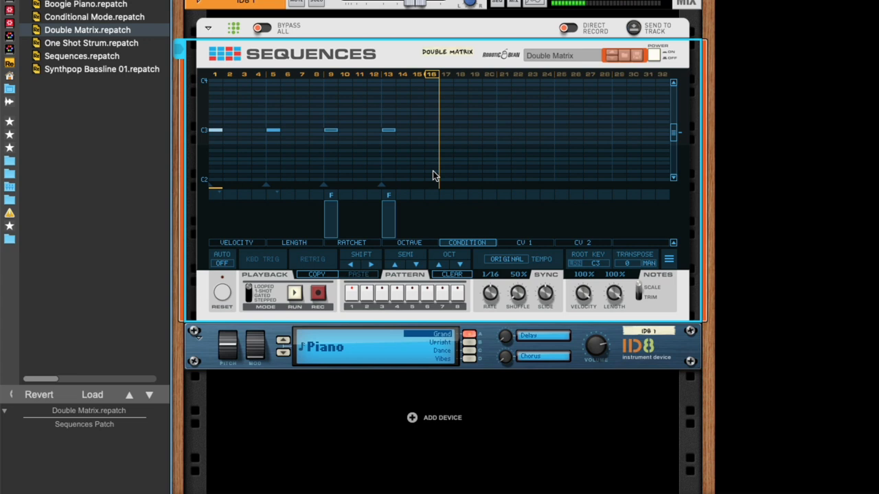
{"action": "mouse_move", "coordinate": [332, 226]}
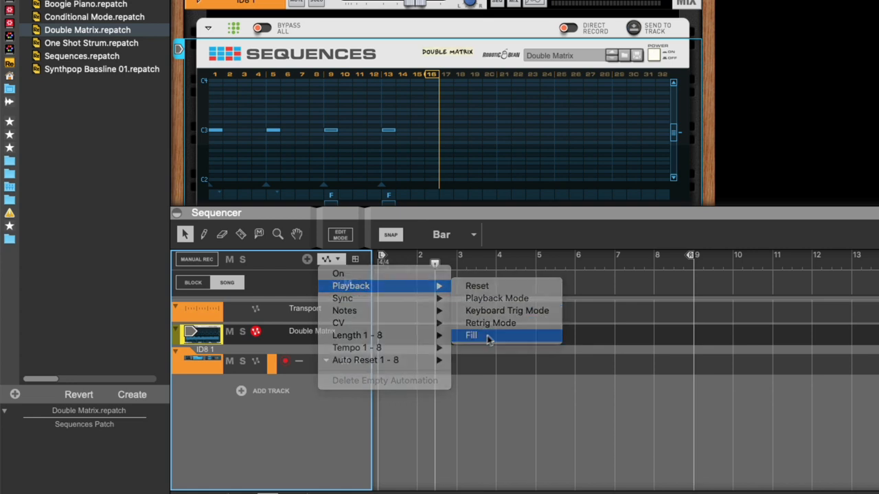
Step: Choose Playback > Fill to create a Fill automation lane on the sequencer track
{"action": "left_click", "coordinate": [471, 335]}
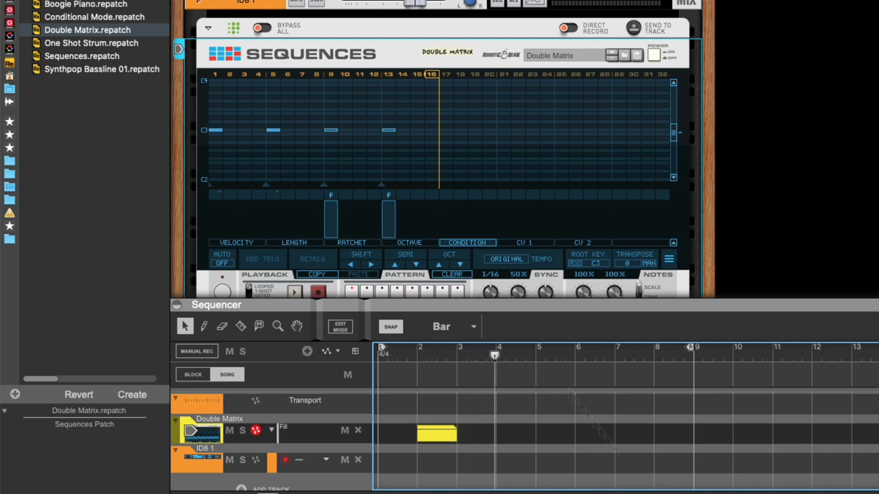
{"action": "mouse_move", "coordinate": [390, 201]}
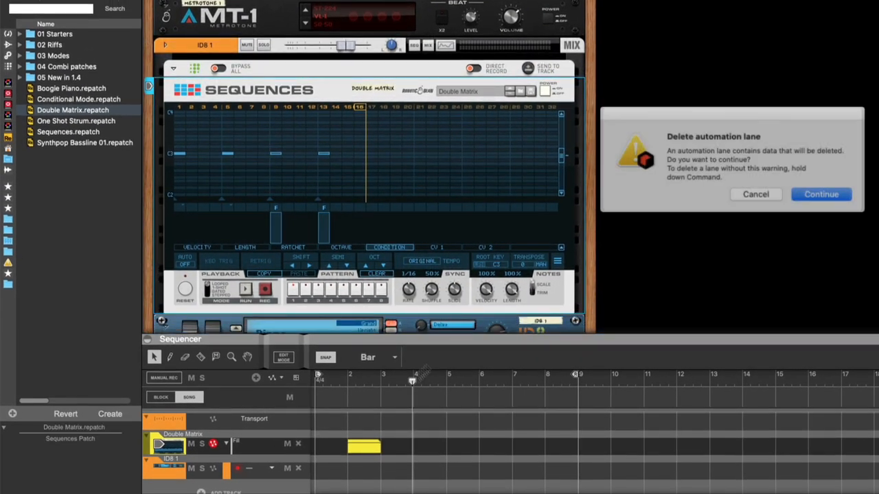
Step: Delete the Fill automation lane, then turn the Pulsar LFO 1 Rate knob to 2/4
{"action": "left_click", "coordinate": [821, 194]}
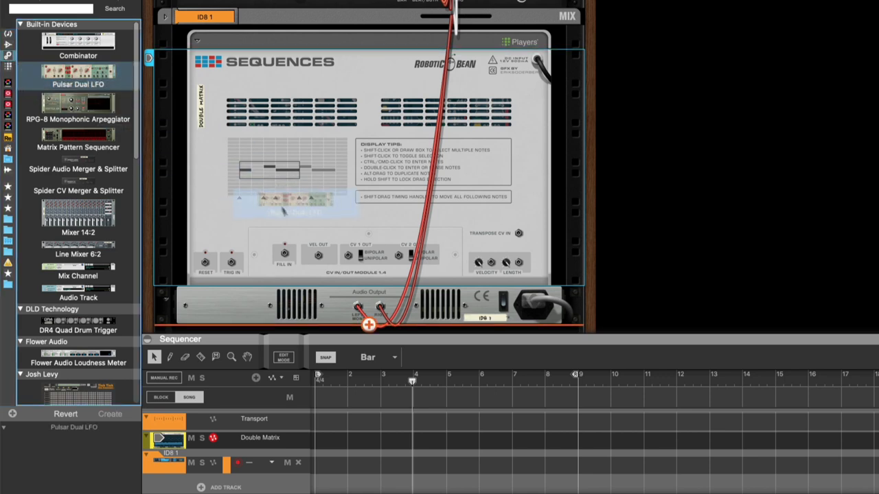
{"action": "scroll", "scroll_direction": "down", "scroll_amount": 3}
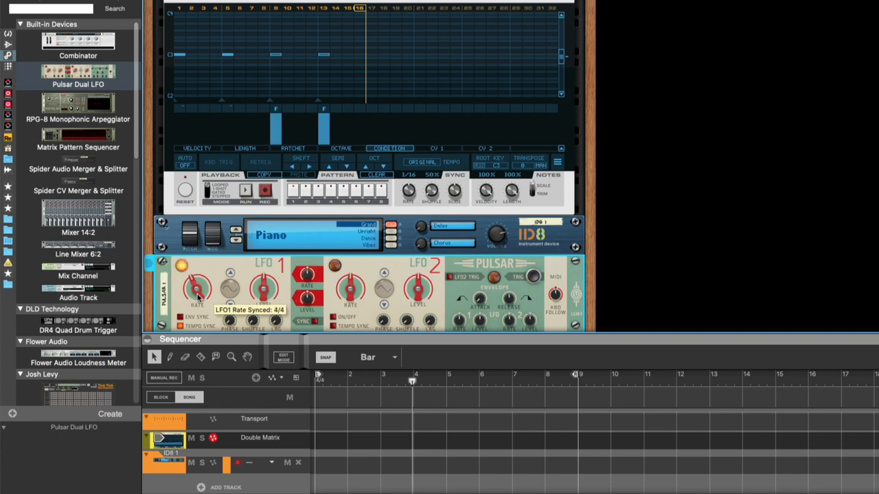
{"action": "mouse_move", "coordinate": [332, 250]}
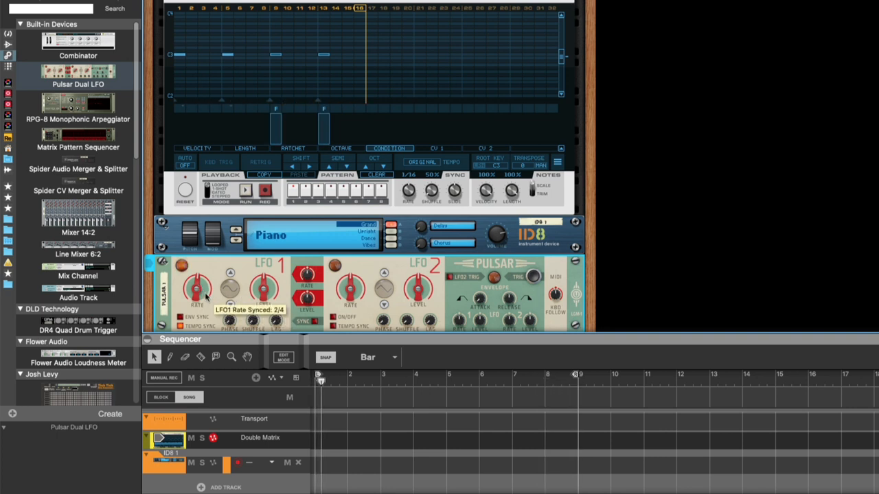
{"action": "left_click_drag", "start_coordinate": [197, 288], "coordinate": [197, 272]}
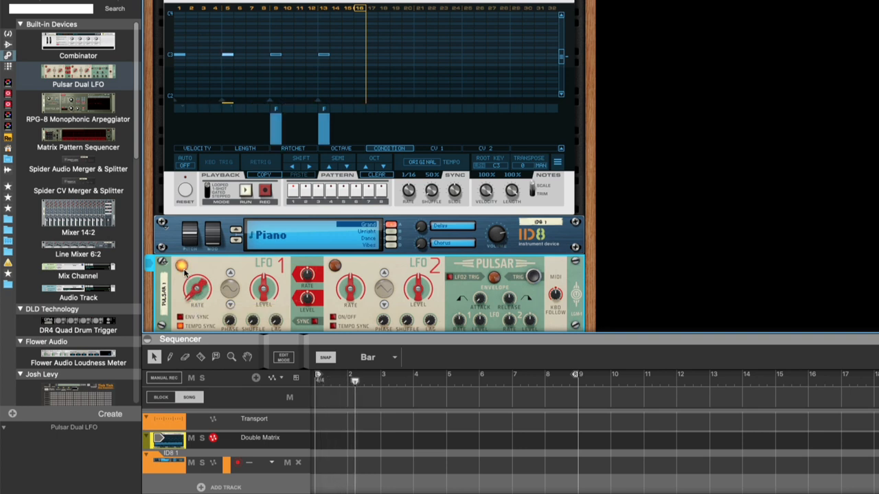
{"action": "left_click", "coordinate": [388, 381]}
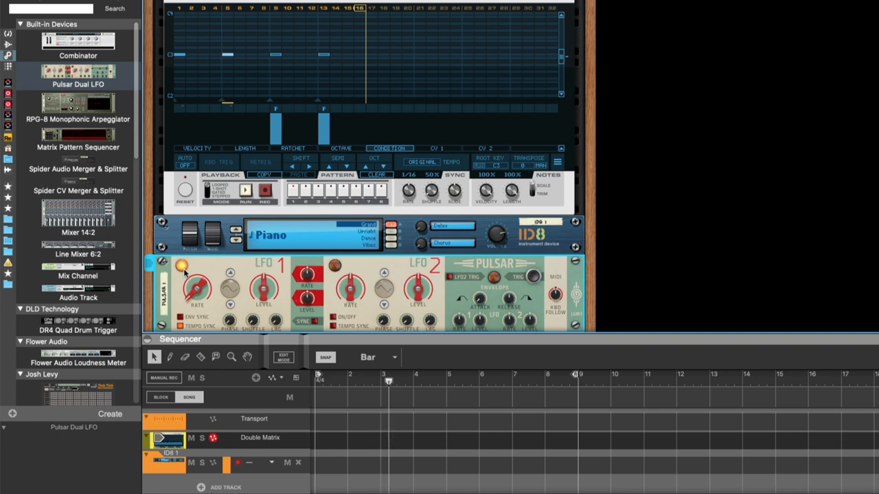
{"action": "left_click_drag", "start_coordinate": [199, 289], "coordinate": [199, 295]}
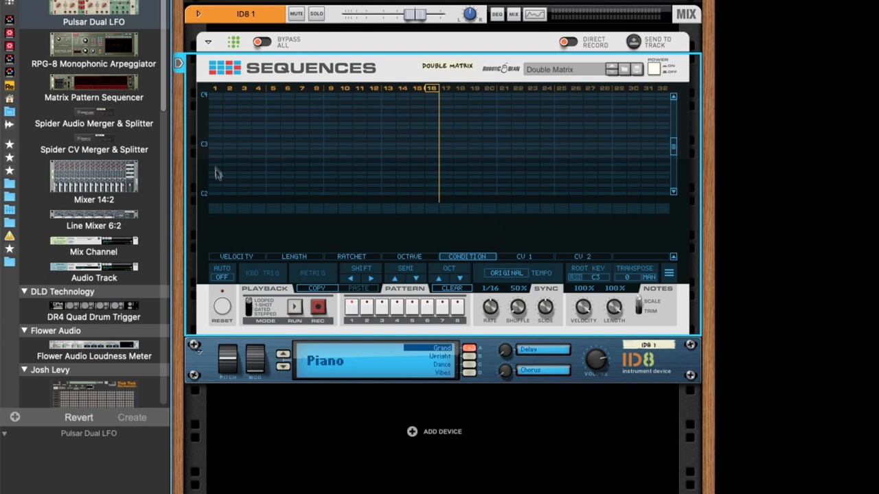
Step: Add notes on steps 1 and 5 and set the step 1 note to Play Every A:B
{"action": "left_click", "coordinate": [214, 144]}
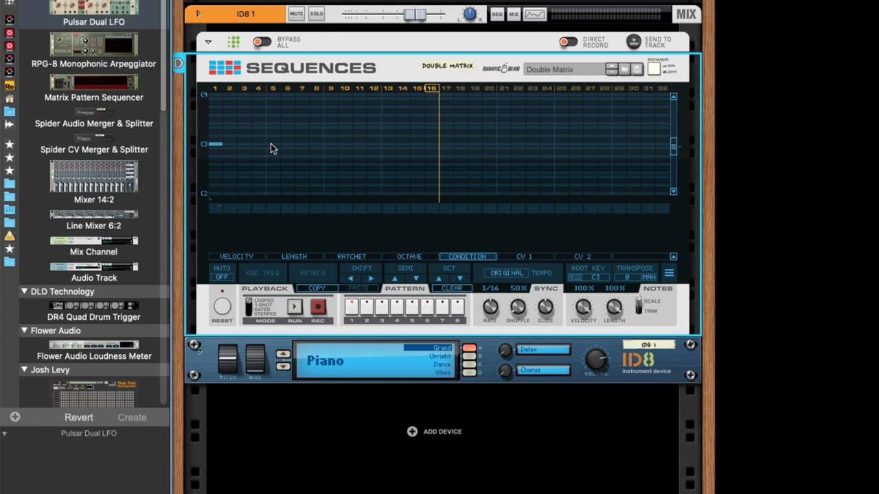
{"action": "left_click", "coordinate": [272, 146]}
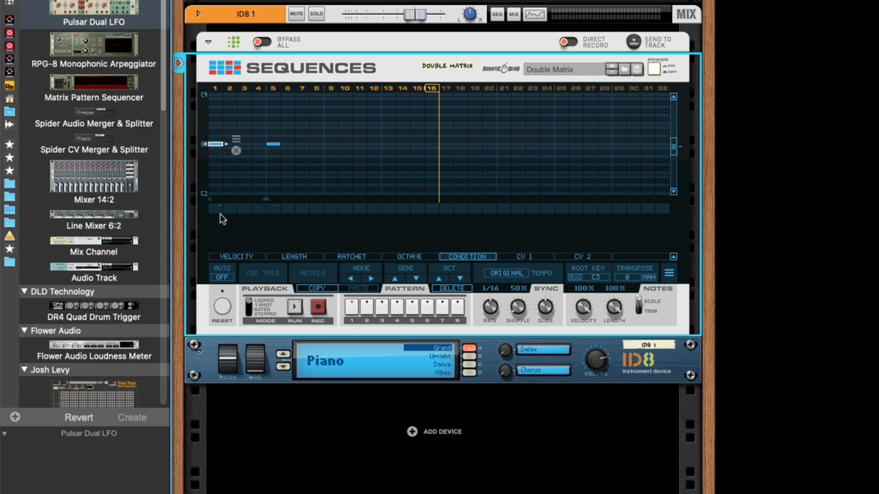
{"action": "left_click", "coordinate": [467, 257]}
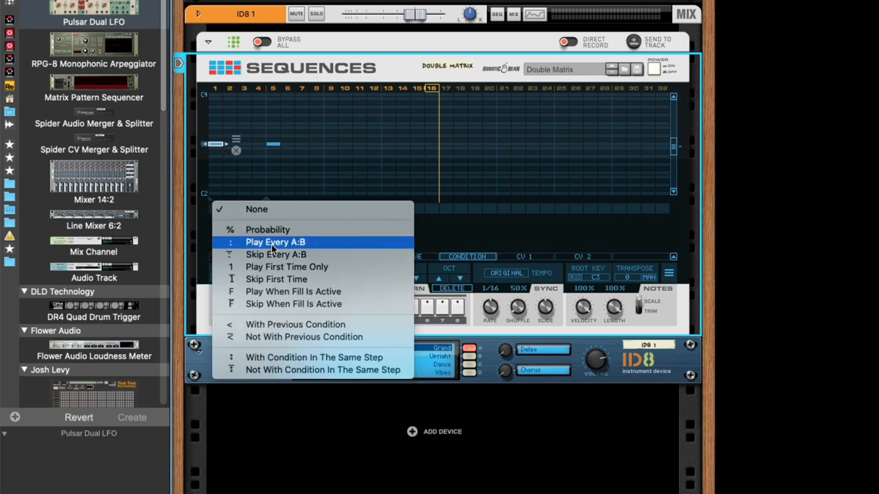
{"action": "left_click", "coordinate": [274, 241]}
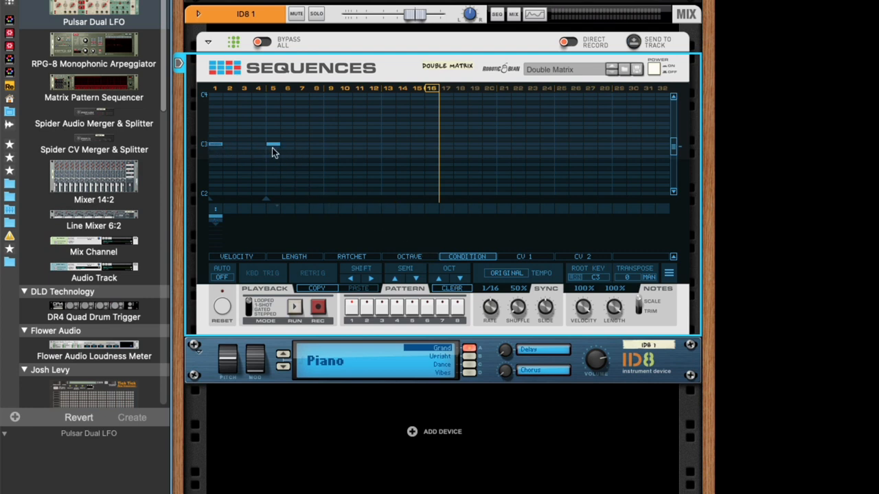
{"action": "mouse_move", "coordinate": [269, 218]}
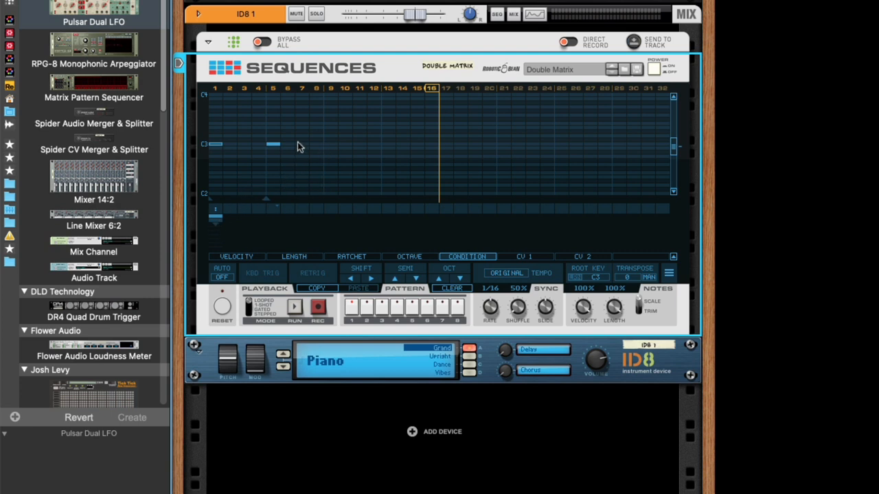
Step: Set the step 5 note's condition to With Previous Condition
{"action": "left_click", "coordinate": [282, 144]}
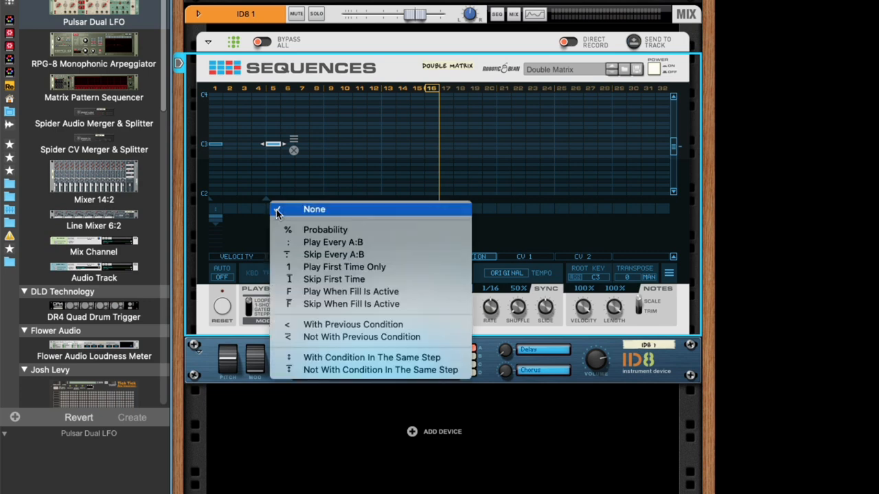
{"action": "mouse_move", "coordinate": [352, 324]}
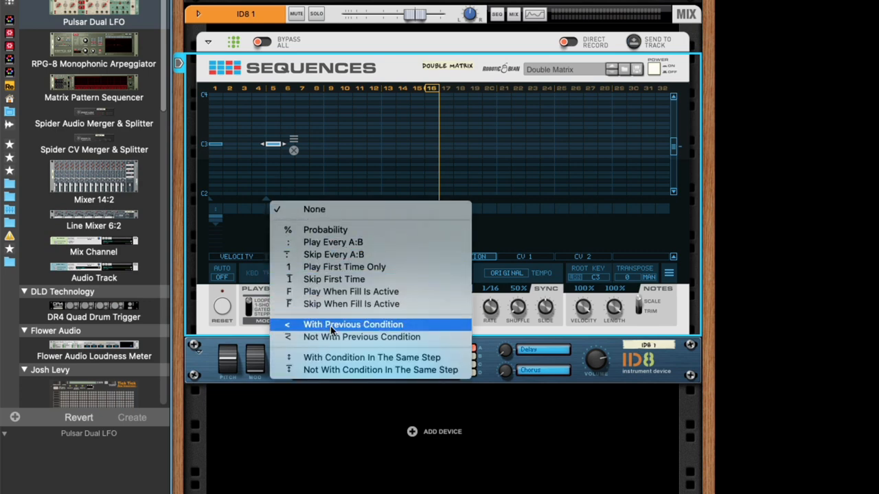
{"action": "left_click", "coordinate": [352, 324]}
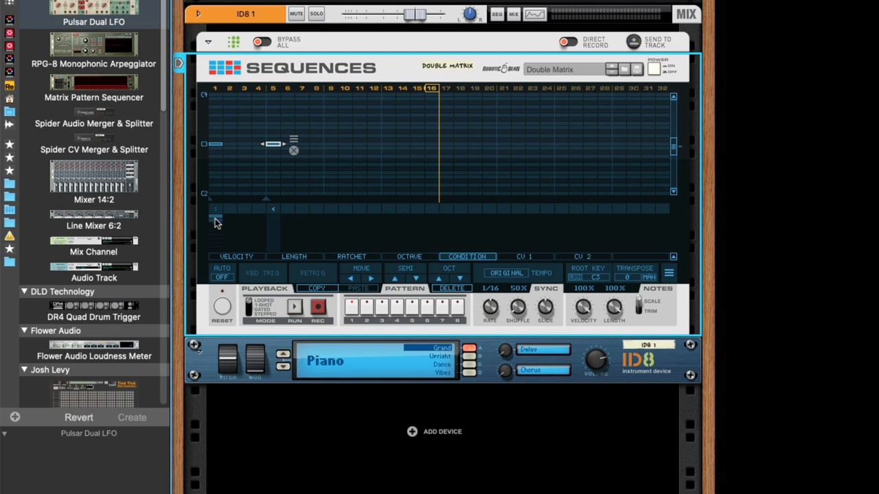
{"action": "mouse_move", "coordinate": [277, 149]}
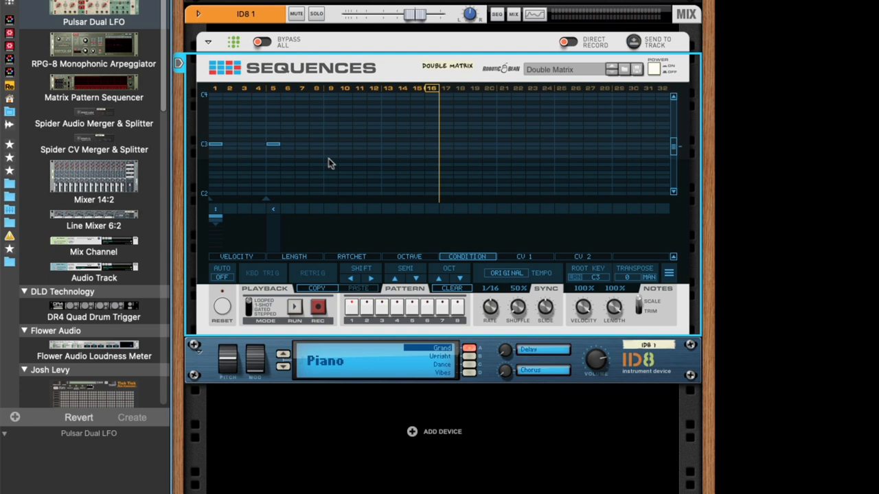
{"action": "mouse_move", "coordinate": [288, 140]}
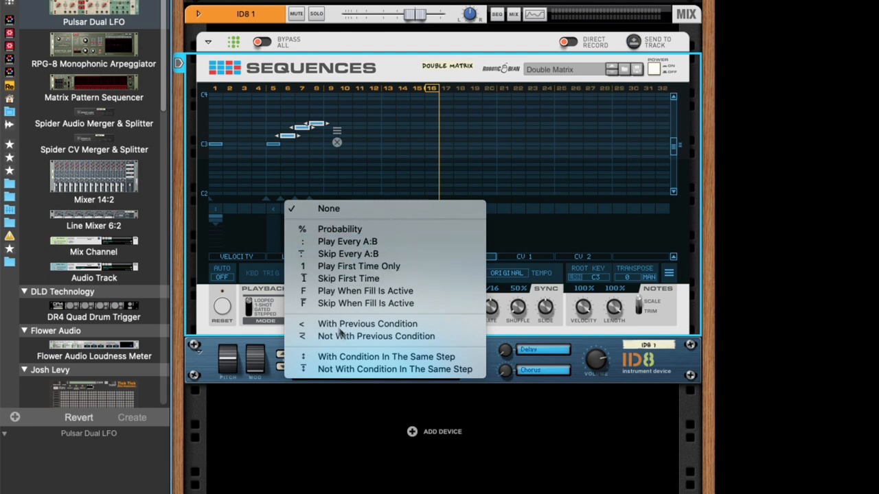
Step: Tie notes on steps 6–9 to With Previous Condition, then set step 1 to Skip When Fill Is Active
{"action": "left_click", "coordinate": [328, 209]}
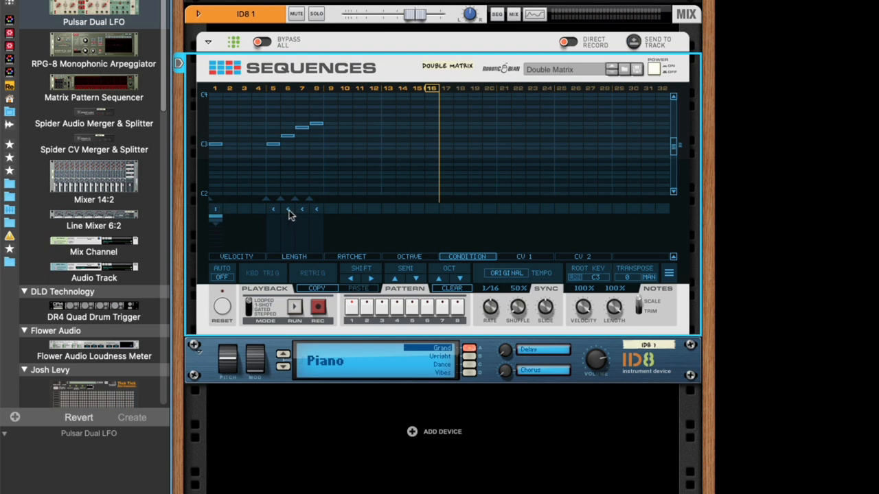
{"action": "mouse_move", "coordinate": [271, 214]}
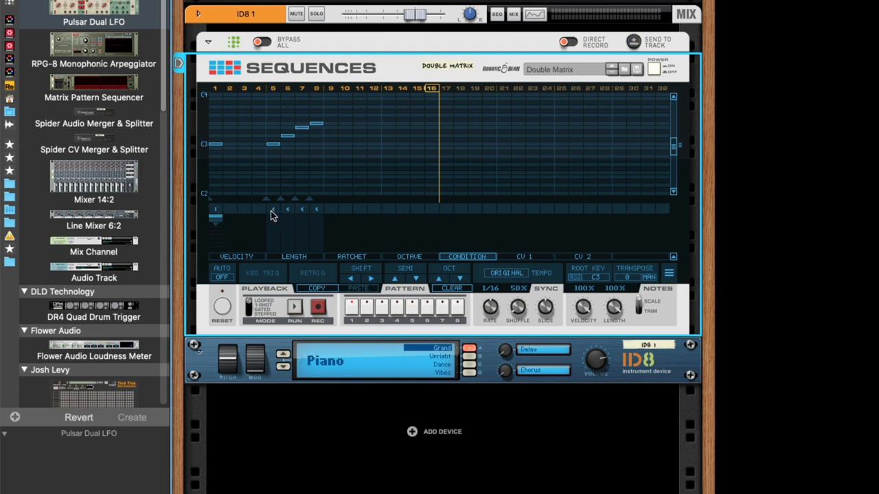
{"action": "mouse_move", "coordinate": [308, 214]}
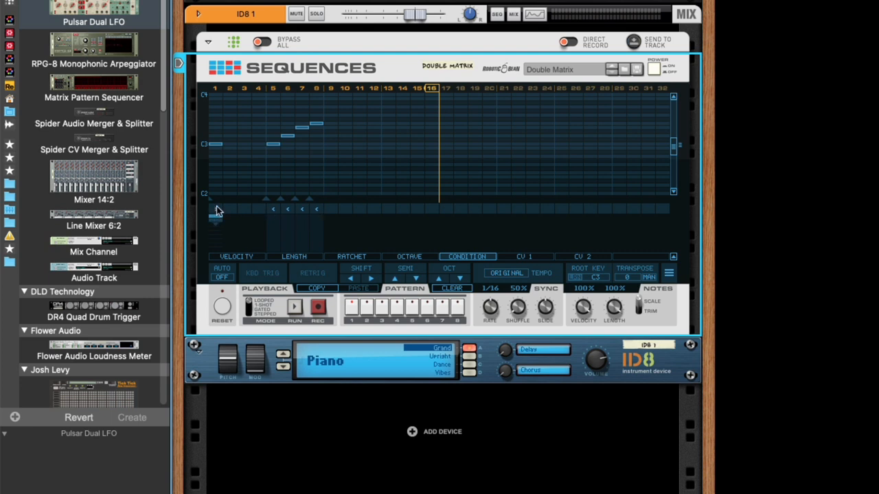
{"action": "mouse_move", "coordinate": [448, 337]}
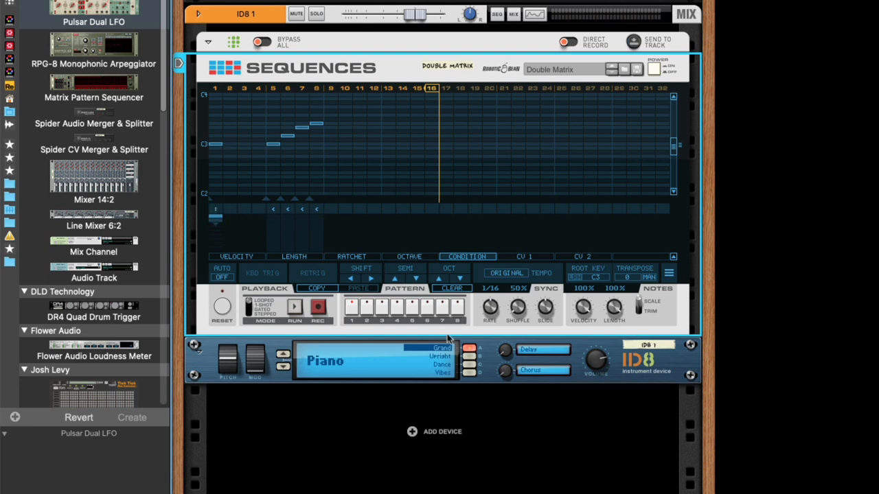
{"action": "mouse_move", "coordinate": [447, 338]}
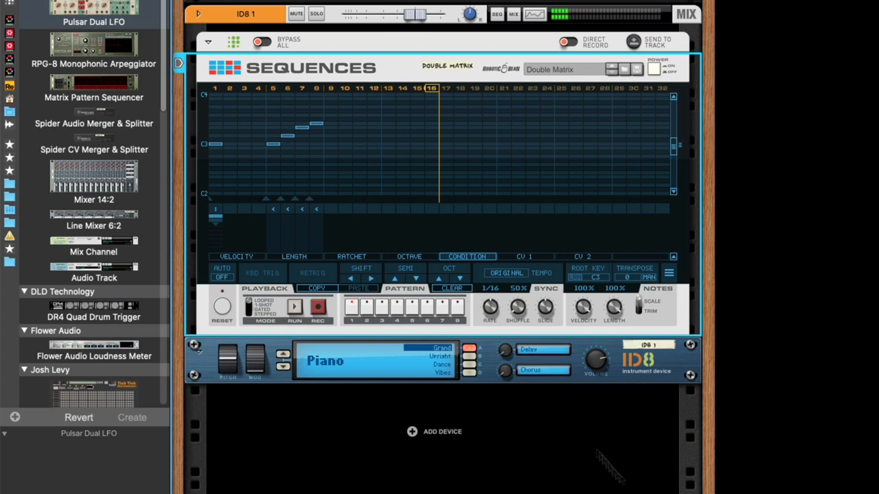
{"action": "mouse_move", "coordinate": [299, 172]}
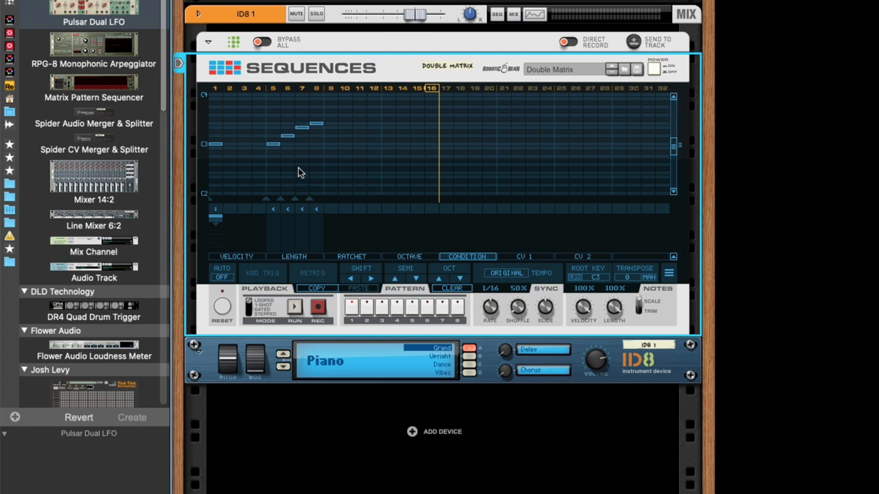
{"action": "mouse_move", "coordinate": [319, 157]}
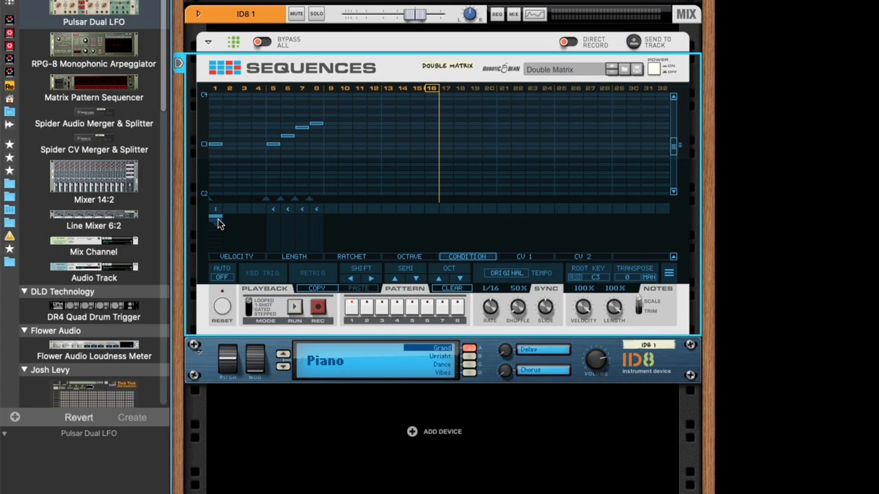
{"action": "left_click", "coordinate": [467, 257]}
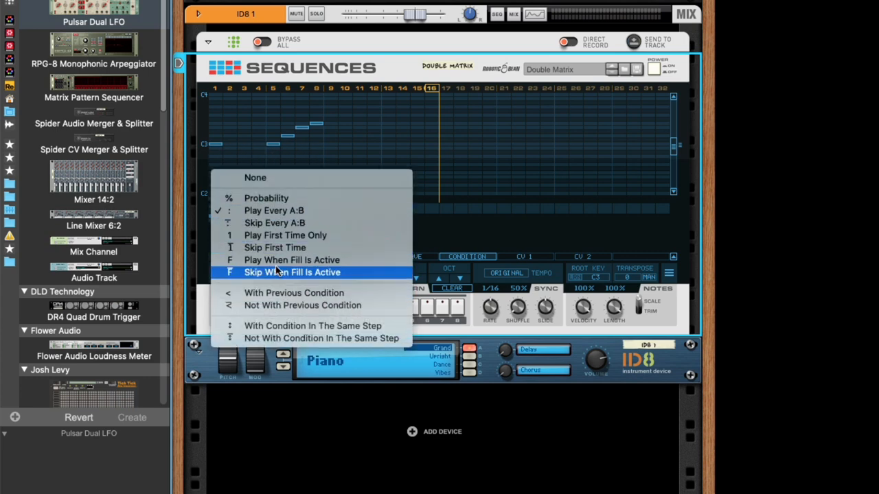
{"action": "left_click", "coordinate": [291, 272]}
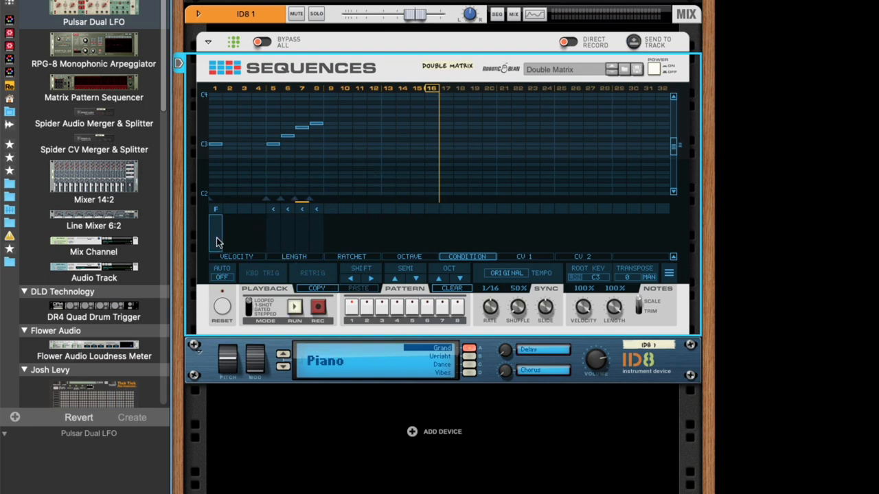
{"action": "left_click", "coordinate": [214, 231]}
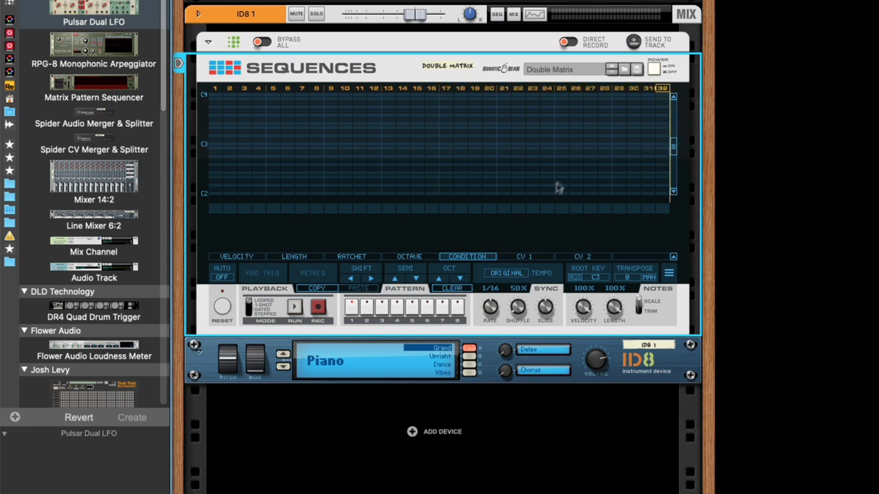
{"action": "mouse_move", "coordinate": [611, 152]}
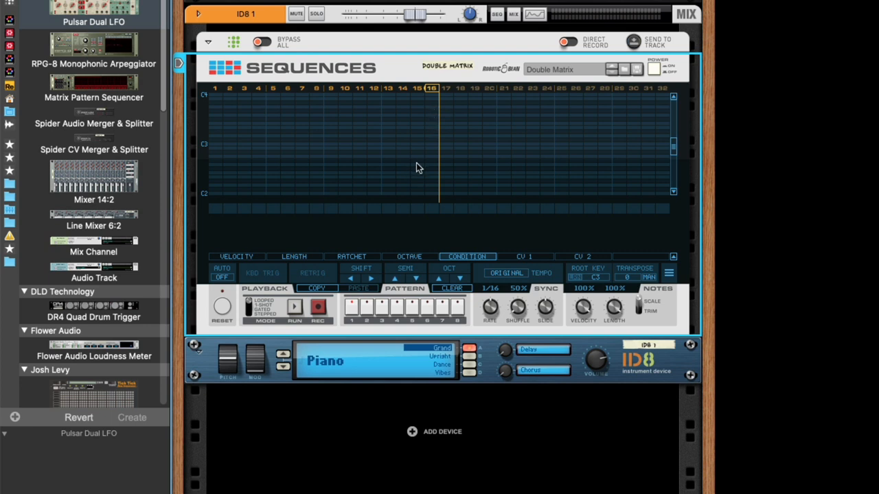
{"action": "mouse_move", "coordinate": [386, 171]}
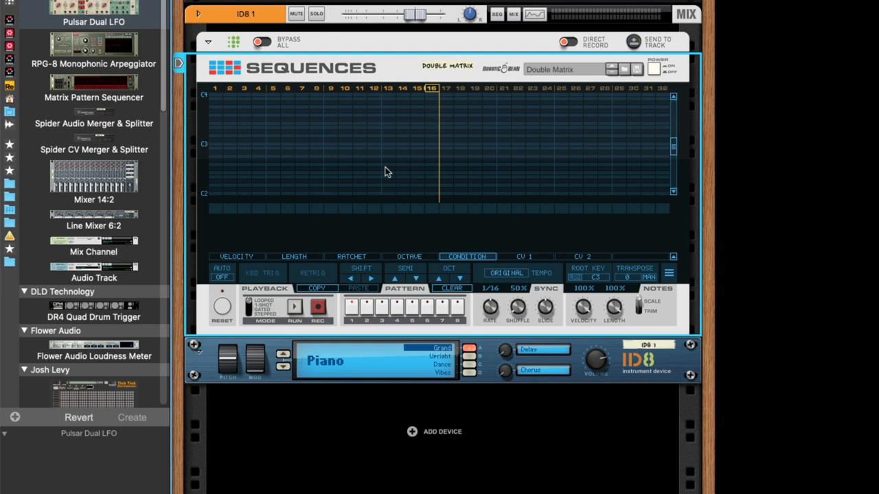
{"action": "mouse_move", "coordinate": [333, 148]}
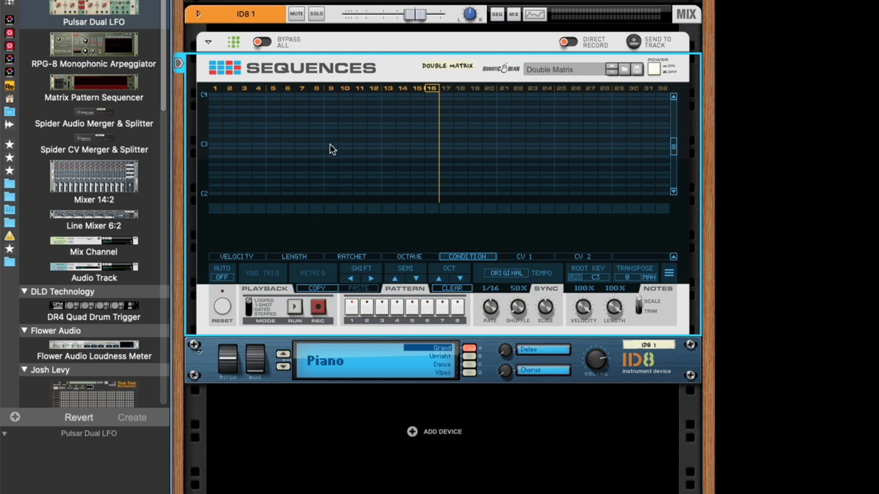
{"action": "mouse_move", "coordinate": [216, 148]}
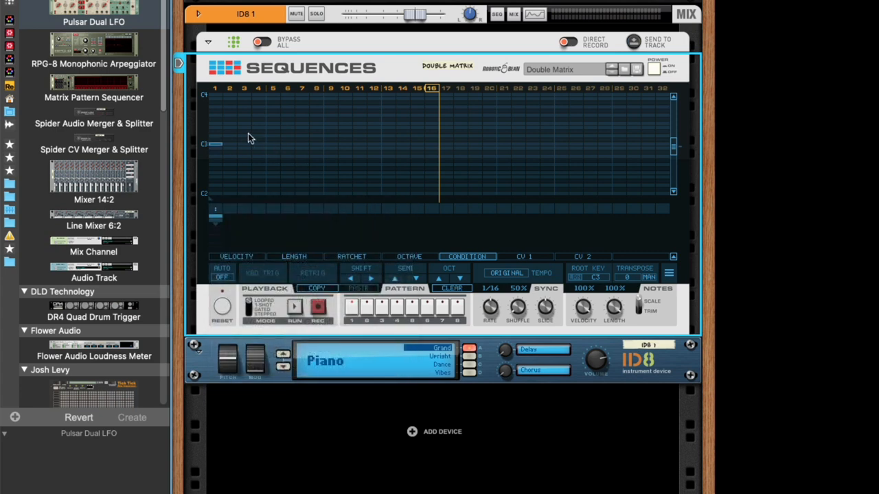
{"action": "mouse_move", "coordinate": [228, 146]}
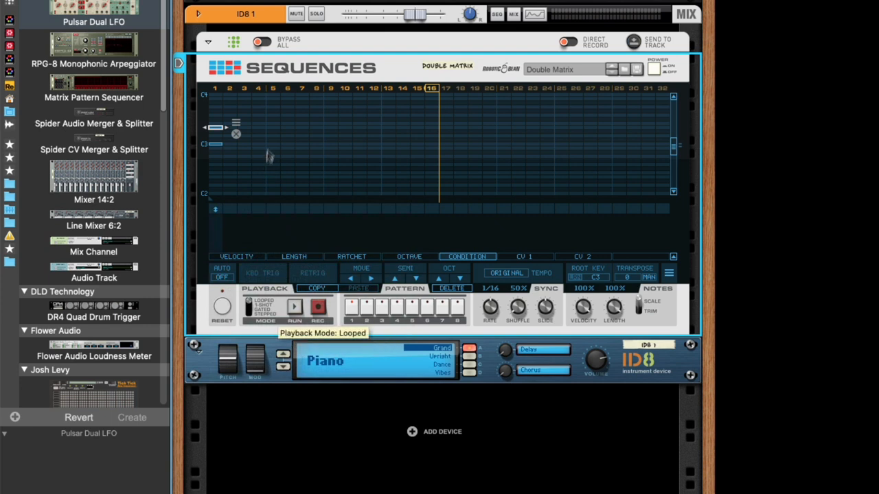
{"action": "mouse_move", "coordinate": [216, 120]}
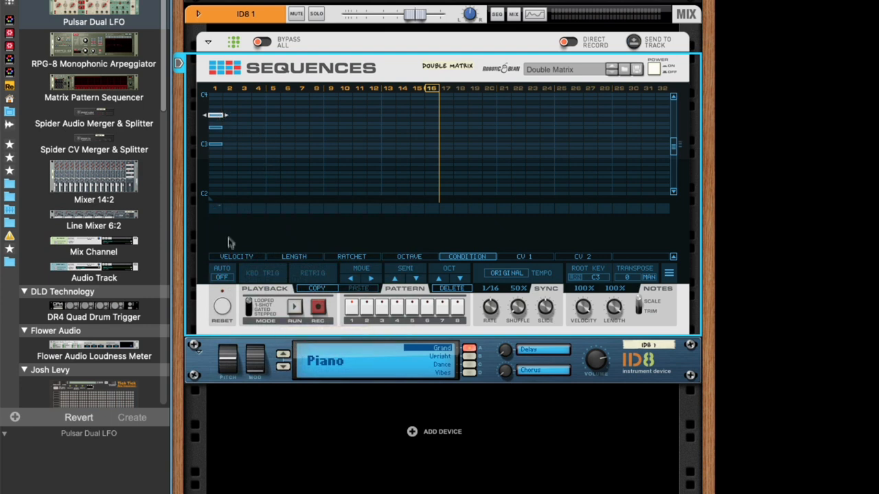
Step: Enter several stacked notes at different pitches on step 1 of the note grid
{"action": "left_click", "coordinate": [467, 256]}
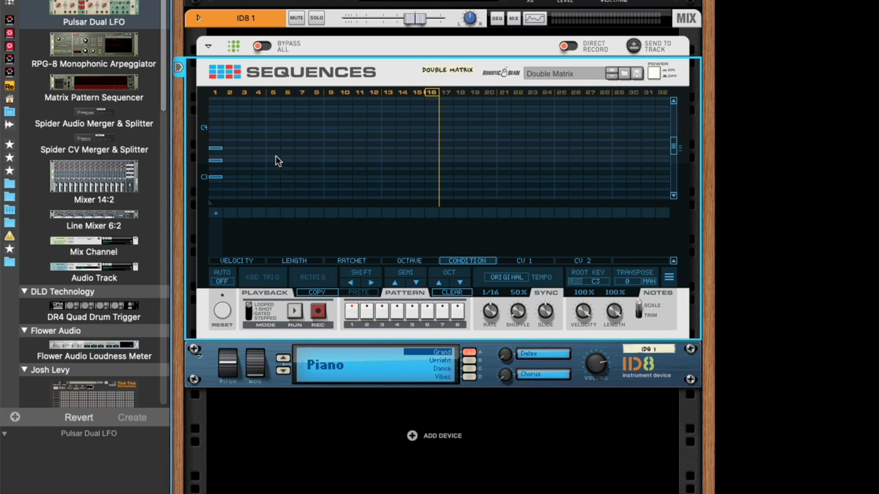
Step: Adjust which rows hold notes so step 1 carries three stacked chord notes
{"action": "left_click", "coordinate": [272, 157]}
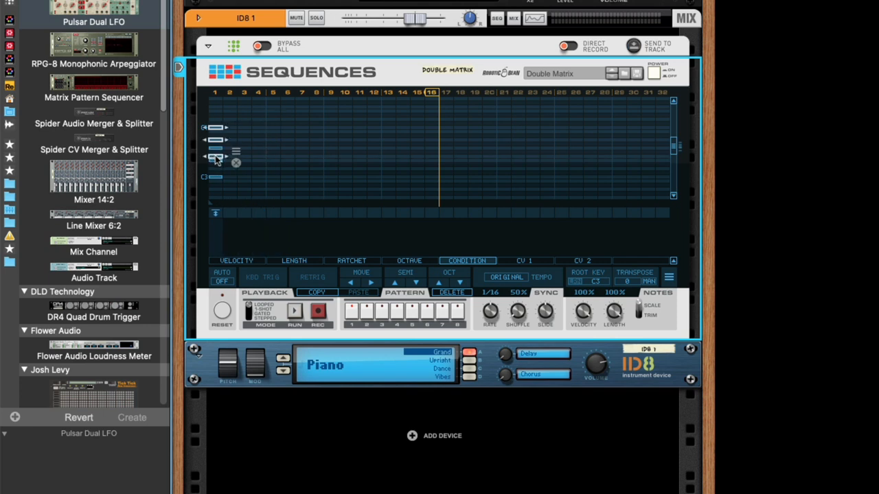
{"action": "mouse_move", "coordinate": [406, 299]}
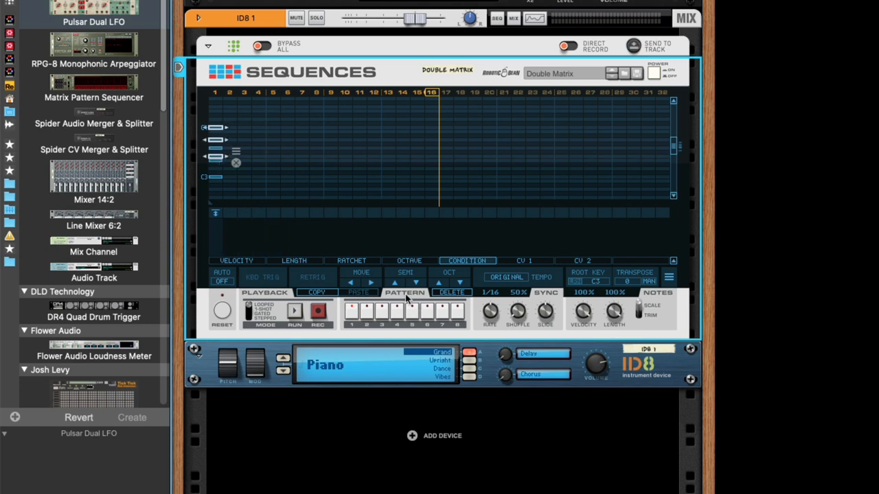
{"action": "mouse_move", "coordinate": [219, 196]}
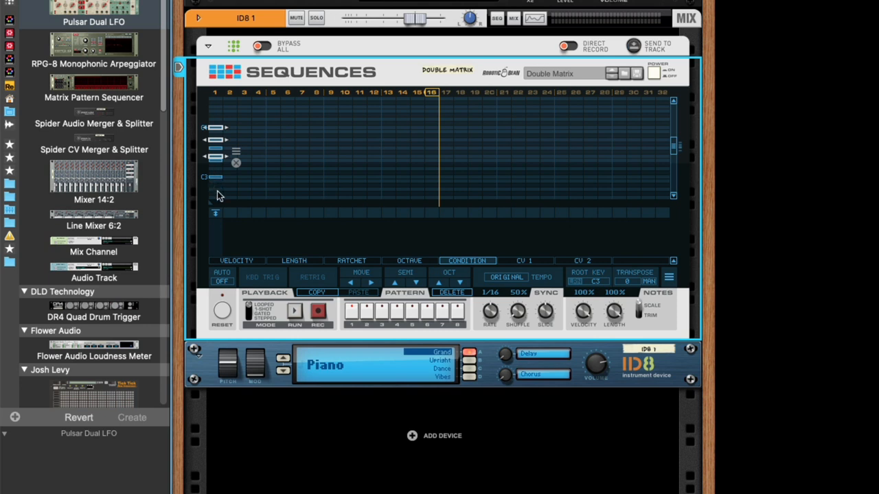
{"action": "mouse_move", "coordinate": [220, 162]}
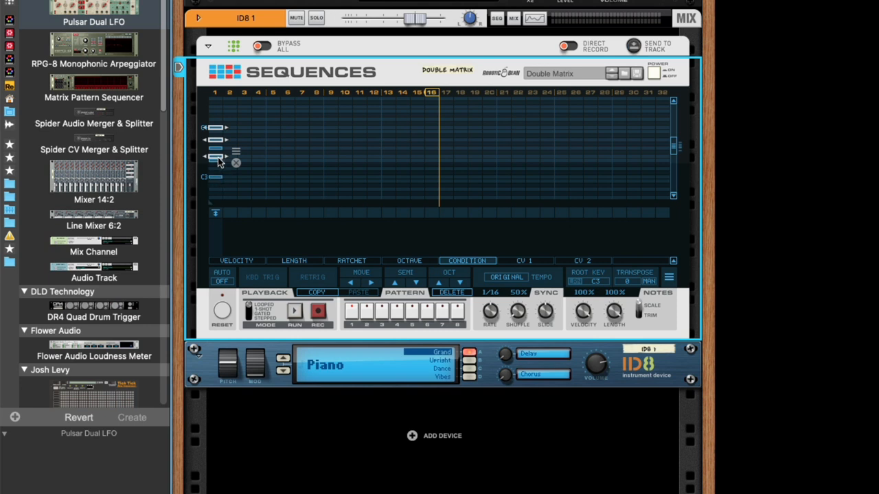
{"action": "mouse_move", "coordinate": [217, 182]}
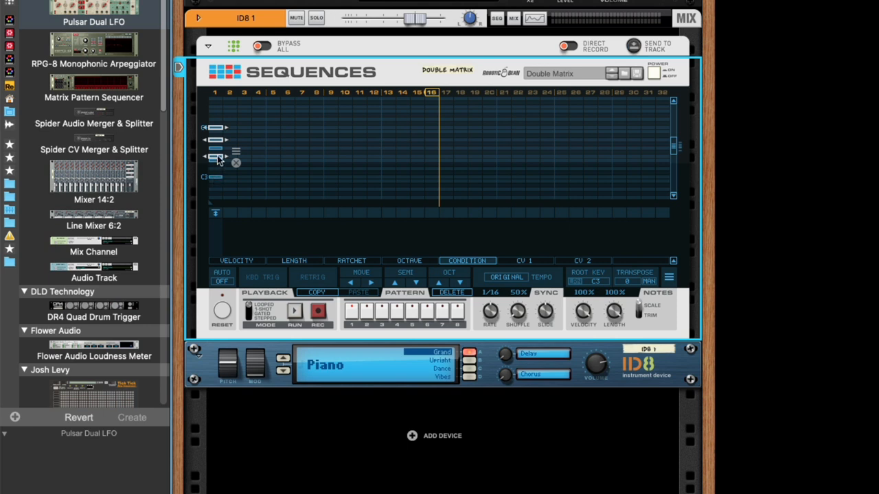
{"action": "mouse_move", "coordinate": [217, 181]}
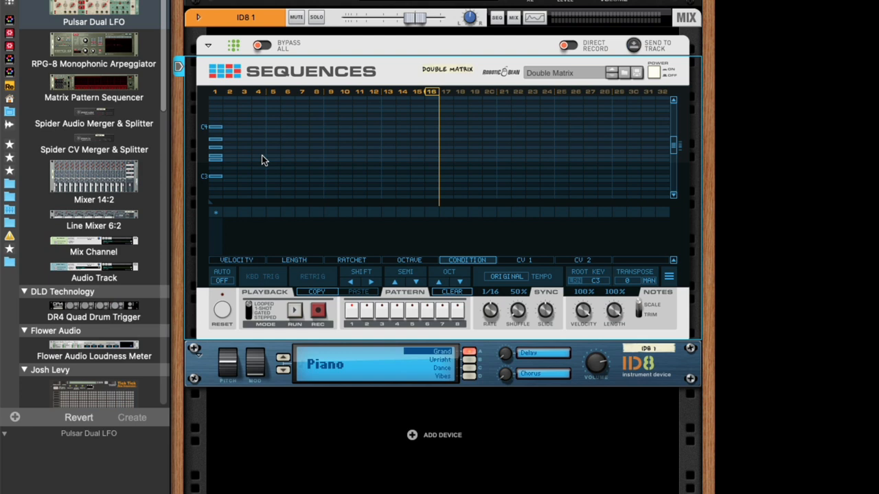
{"action": "mouse_move", "coordinate": [271, 162]}
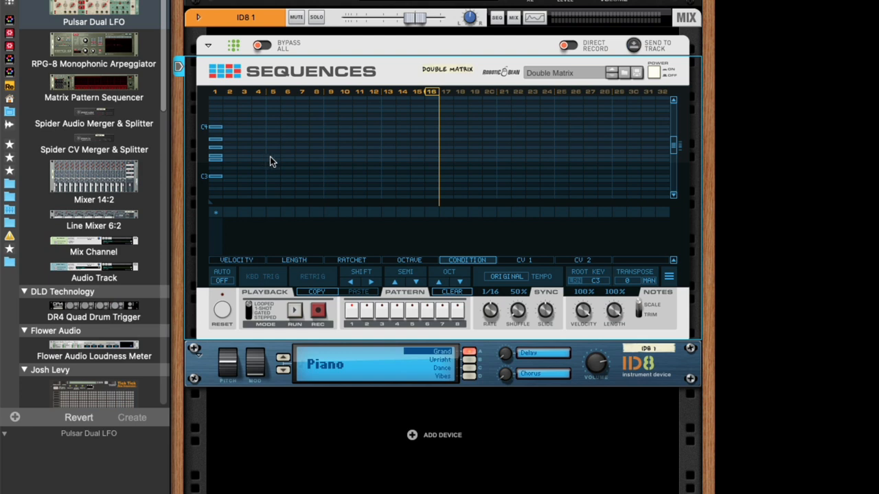
{"action": "mouse_move", "coordinate": [220, 168]}
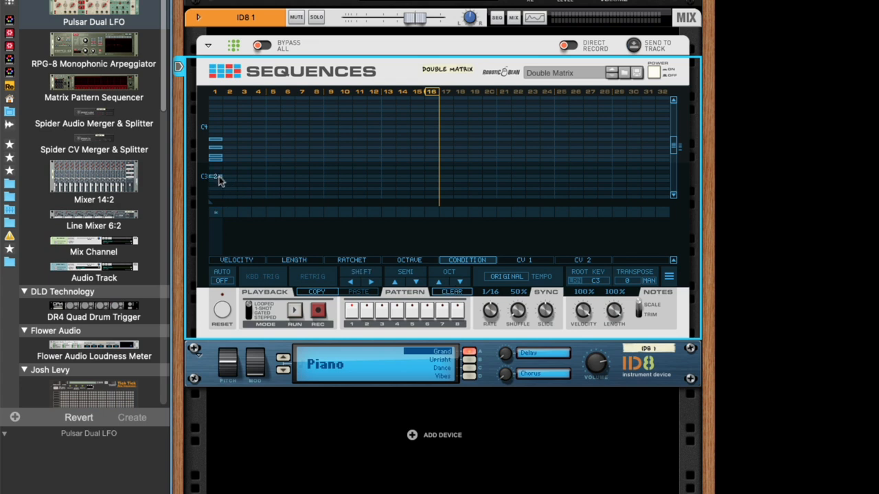
Step: Draw an additional note into the step 1 chord by dragging across the grid
{"action": "left_click_drag", "start_coordinate": [216, 179], "coordinate": [670, 178]}
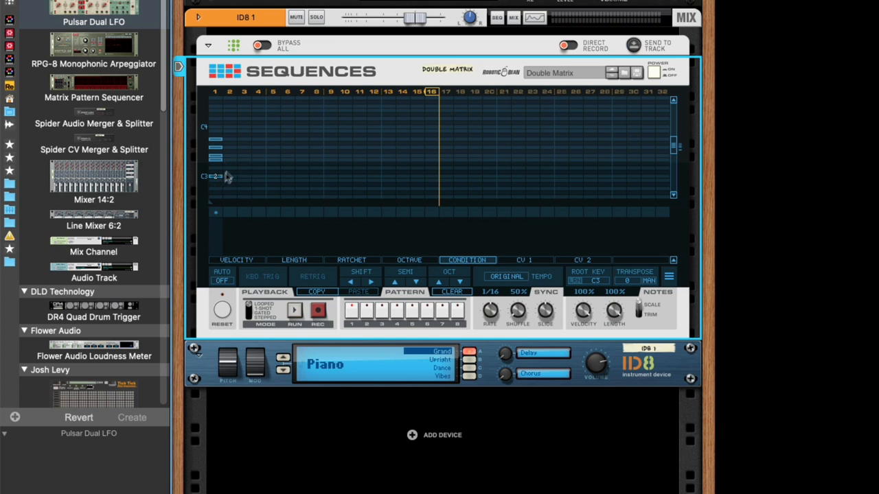
{"action": "mouse_move", "coordinate": [232, 182]}
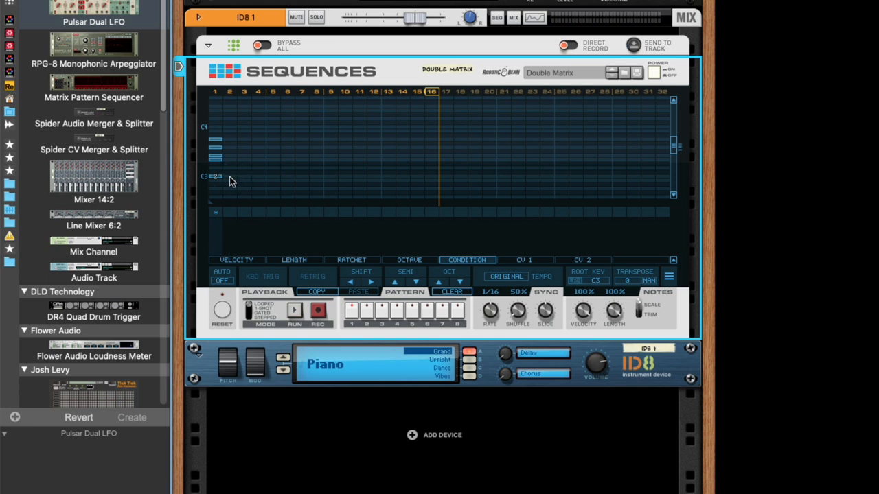
{"action": "mouse_move", "coordinate": [249, 181]}
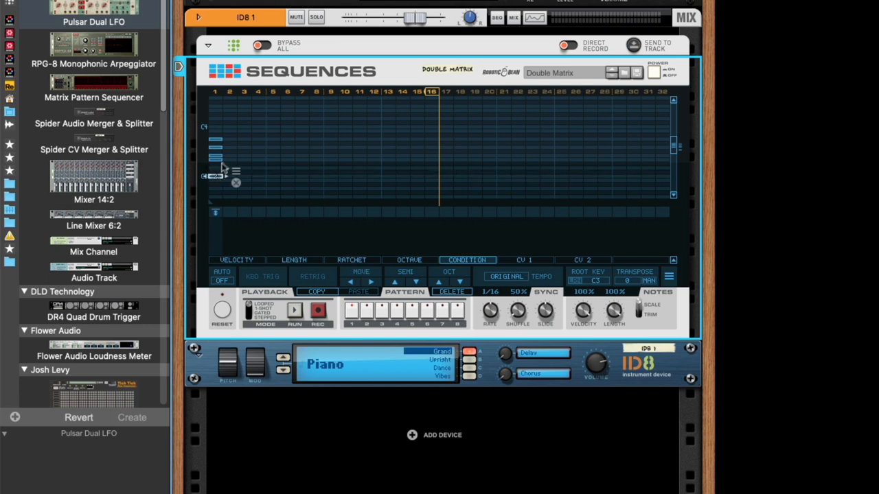
{"action": "mouse_move", "coordinate": [221, 162]}
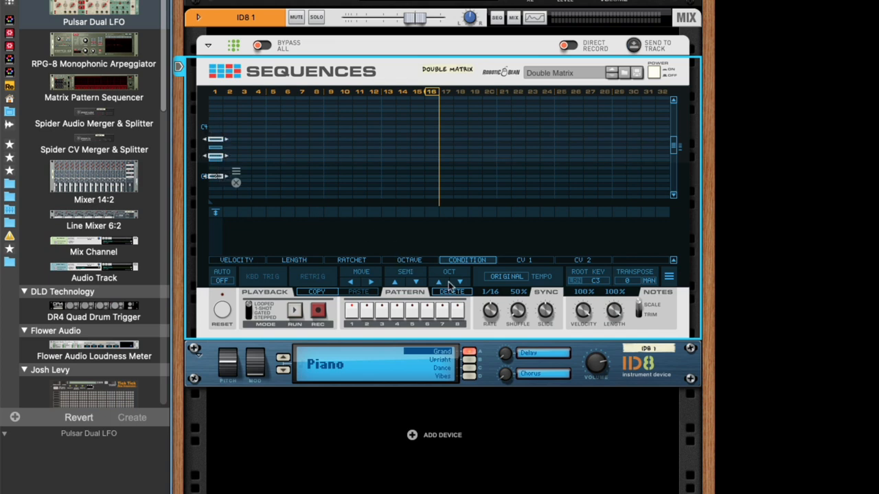
Step: Finish the taller step 1 chord and reveal the Octave lane for the pattern's notes
{"action": "left_click", "coordinate": [450, 282]}
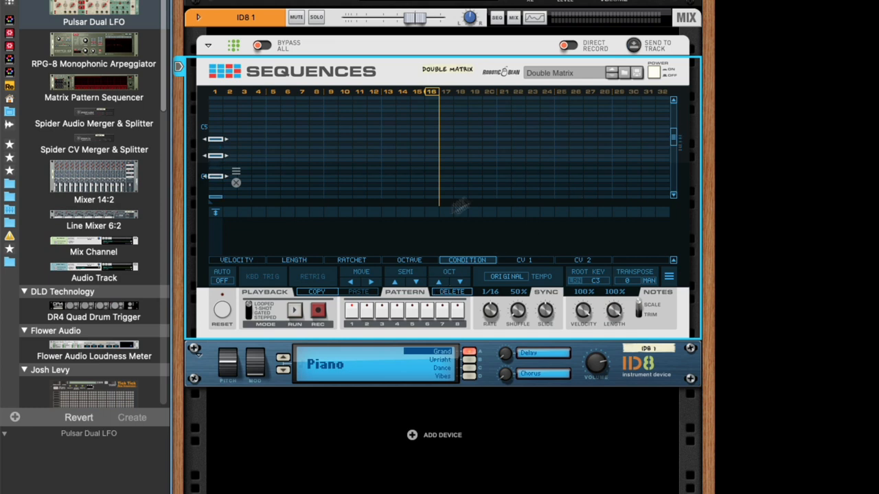
{"action": "left_click", "coordinate": [409, 260]}
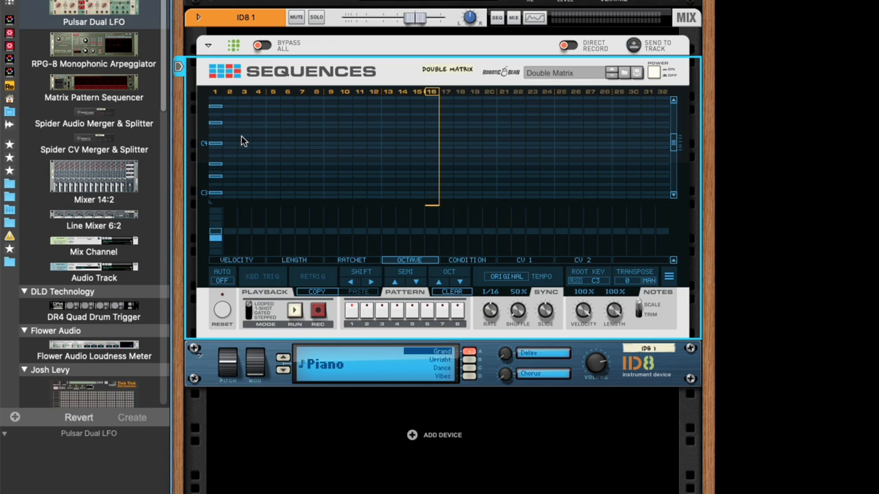
{"action": "left_click", "coordinate": [294, 310]}
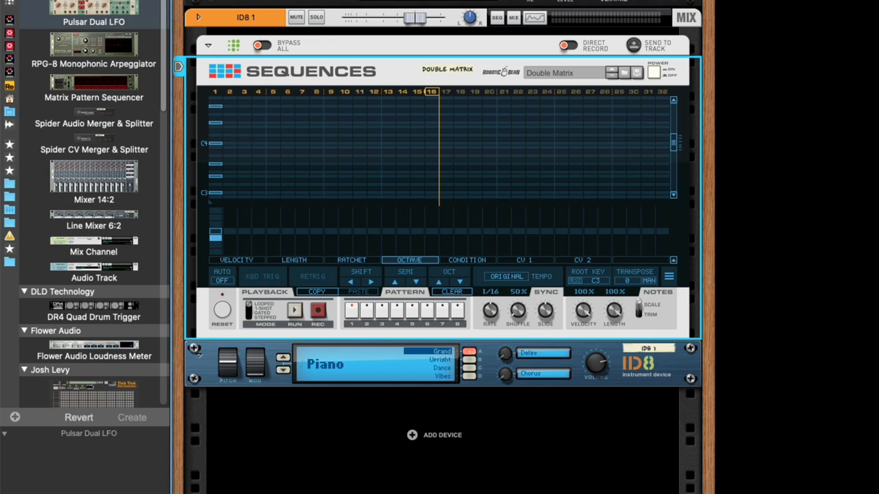
{"action": "mouse_move", "coordinate": [482, 269]}
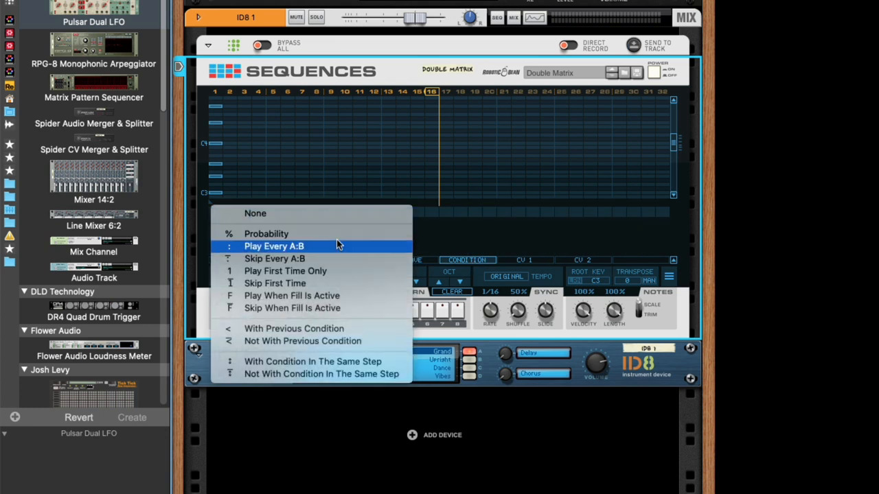
{"action": "mouse_move", "coordinate": [338, 250]}
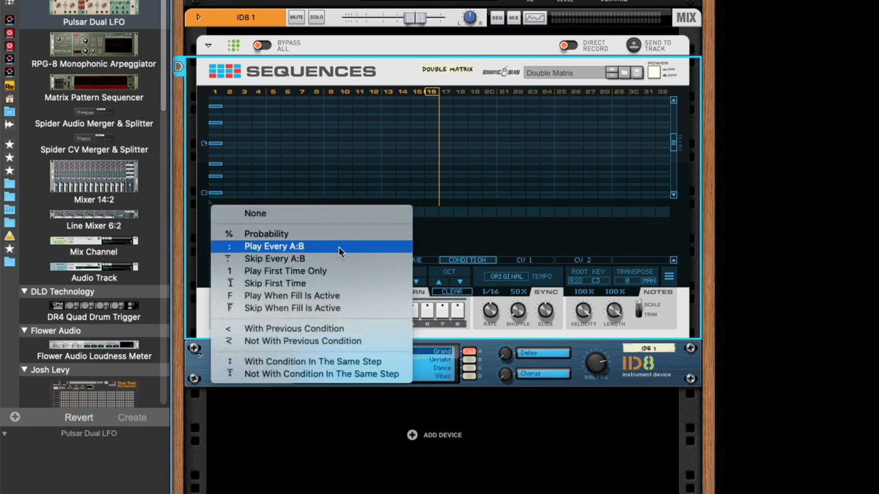
{"action": "mouse_move", "coordinate": [344, 283]}
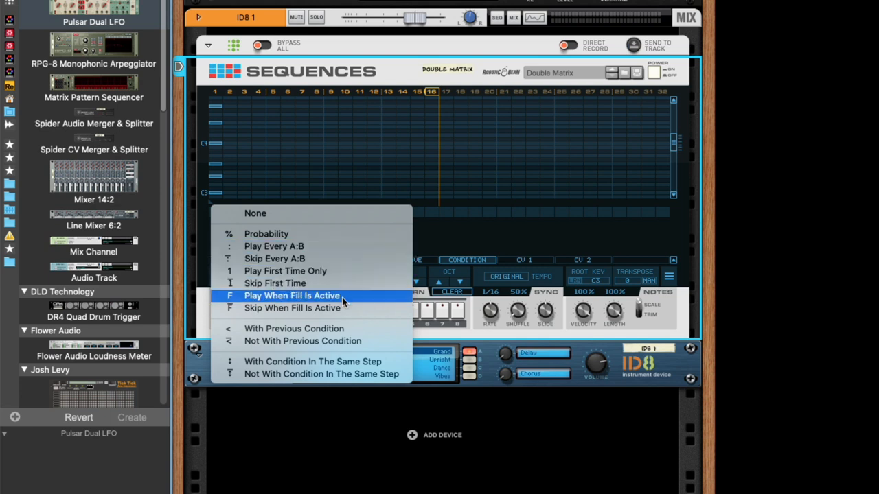
{"action": "mouse_move", "coordinate": [385, 335]}
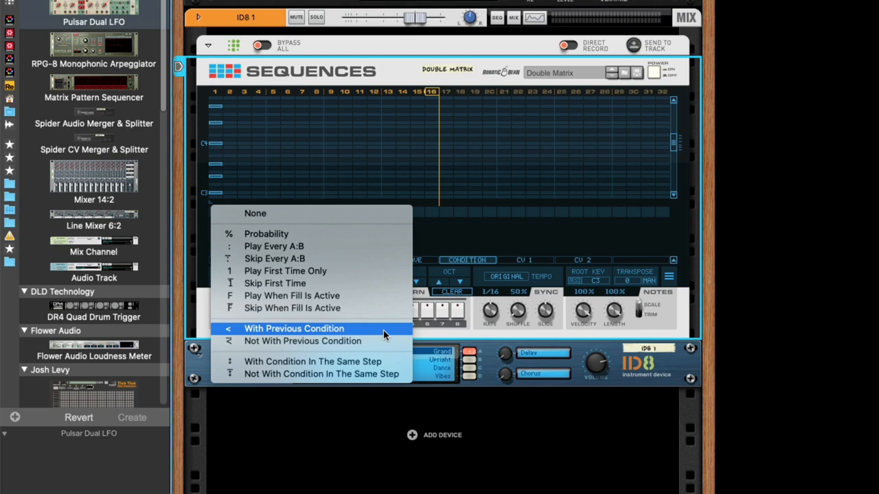
{"action": "mouse_move", "coordinate": [374, 362]}
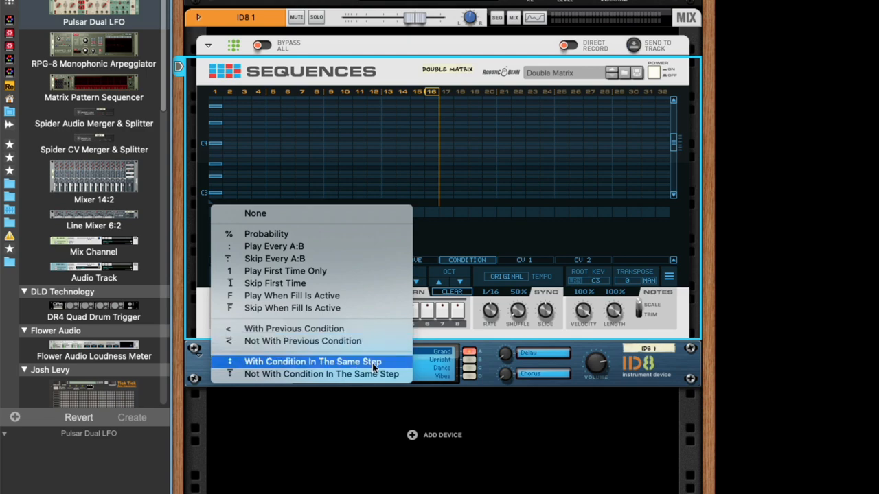